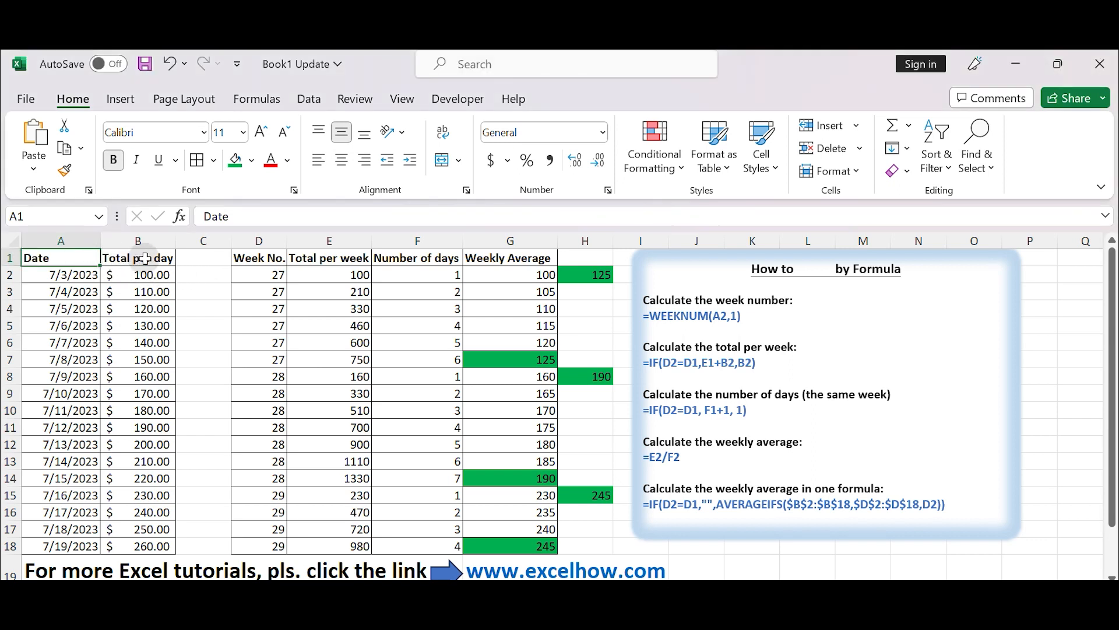
# - Inspect the example's WEEKNUM and weekly average formulas, then clear the weekly columns
pyautogui.click(137, 257)
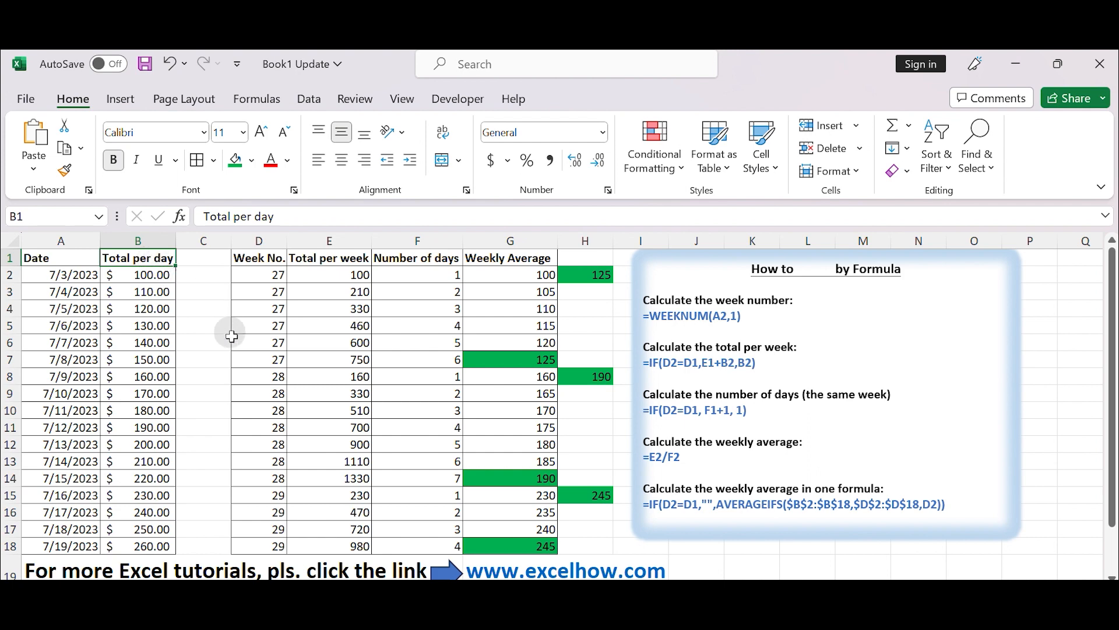
pyautogui.click(258, 359)
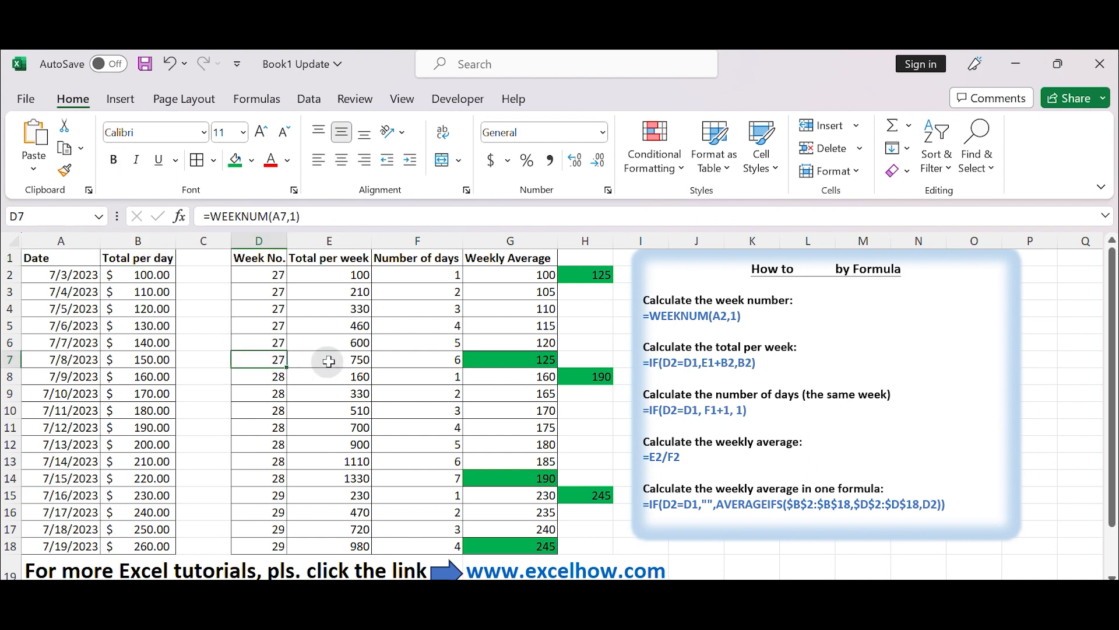
pyautogui.click(416, 359)
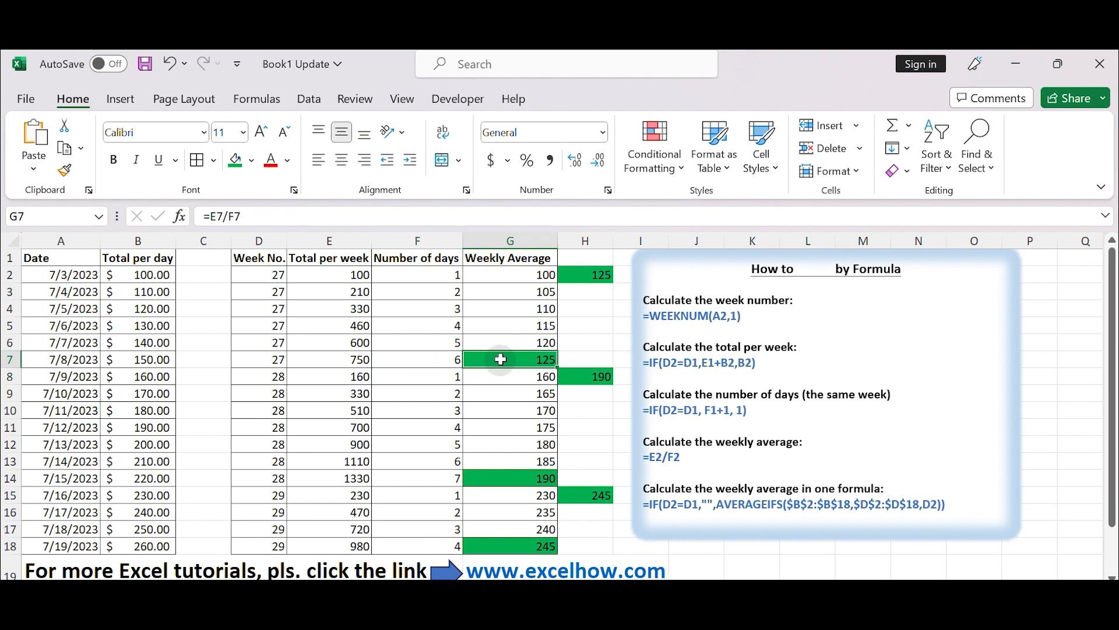
pyautogui.click(584, 274)
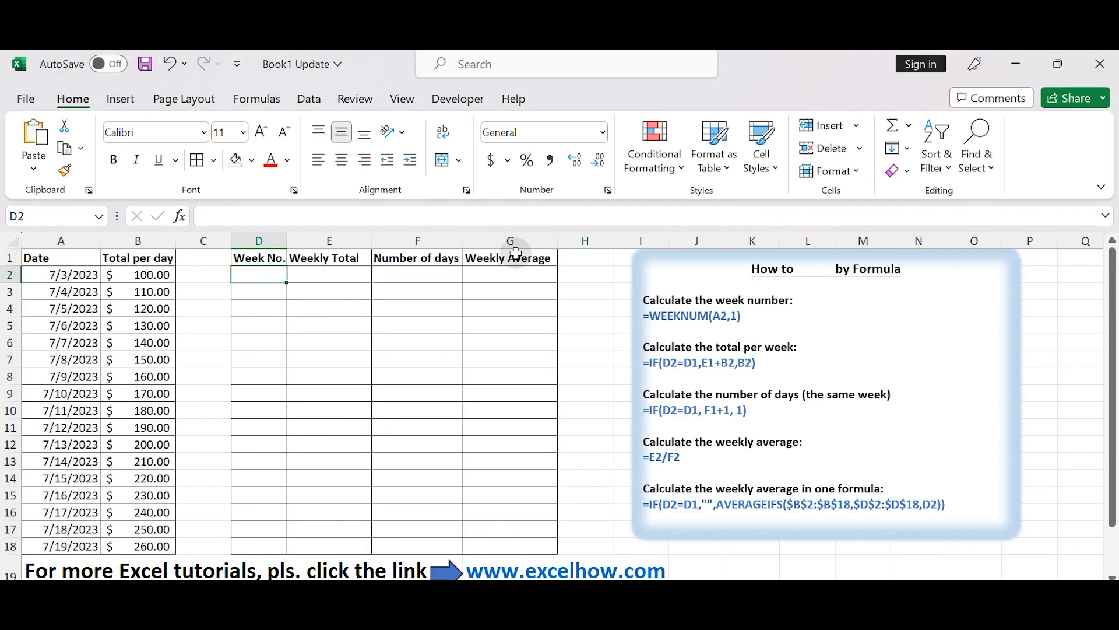
pyautogui.click(510, 258)
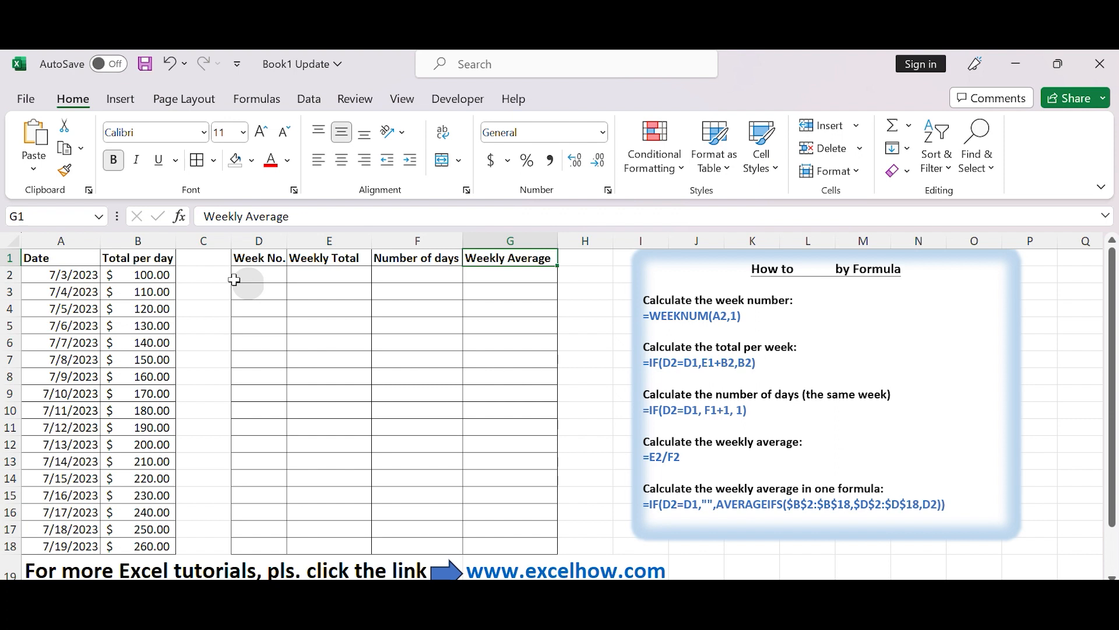
pyautogui.click(61, 257)
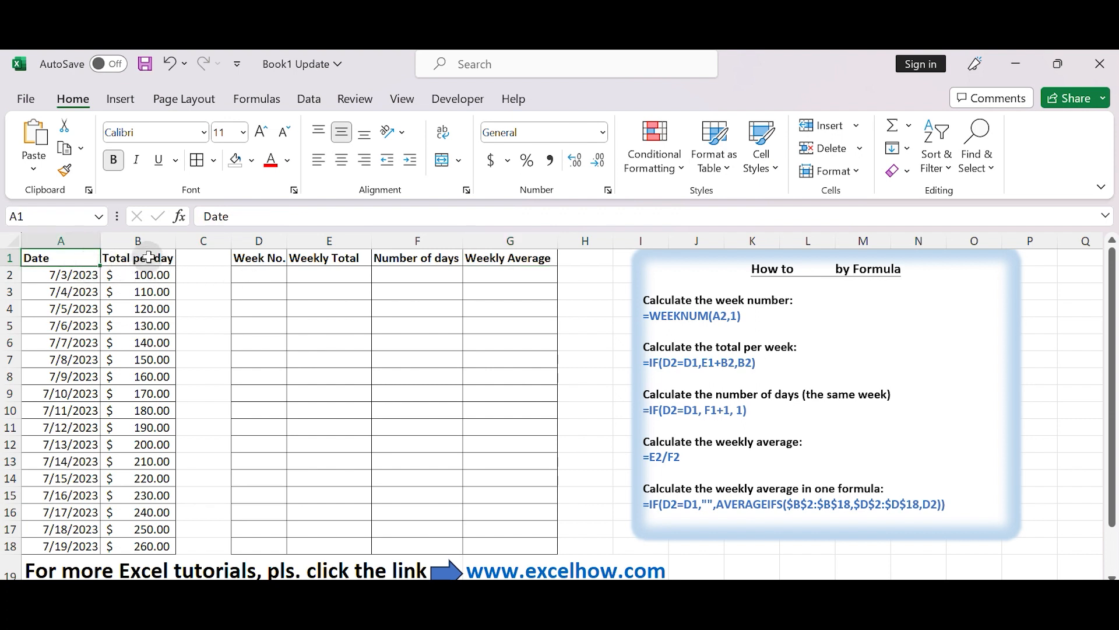
pyautogui.click(137, 258)
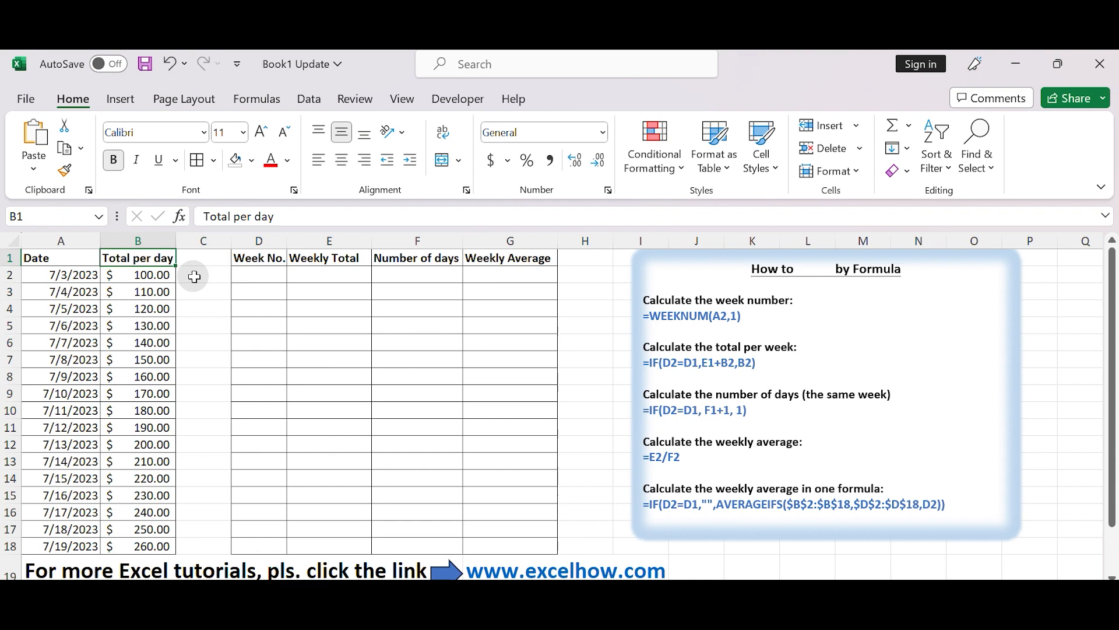
pyautogui.click(60, 241)
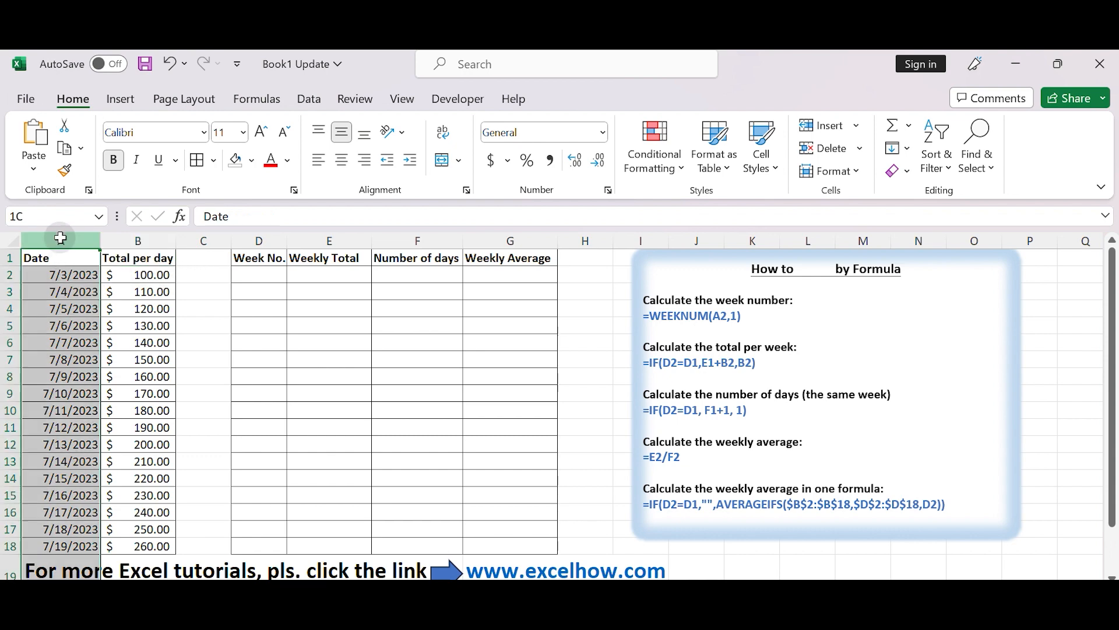
pyautogui.click(138, 241)
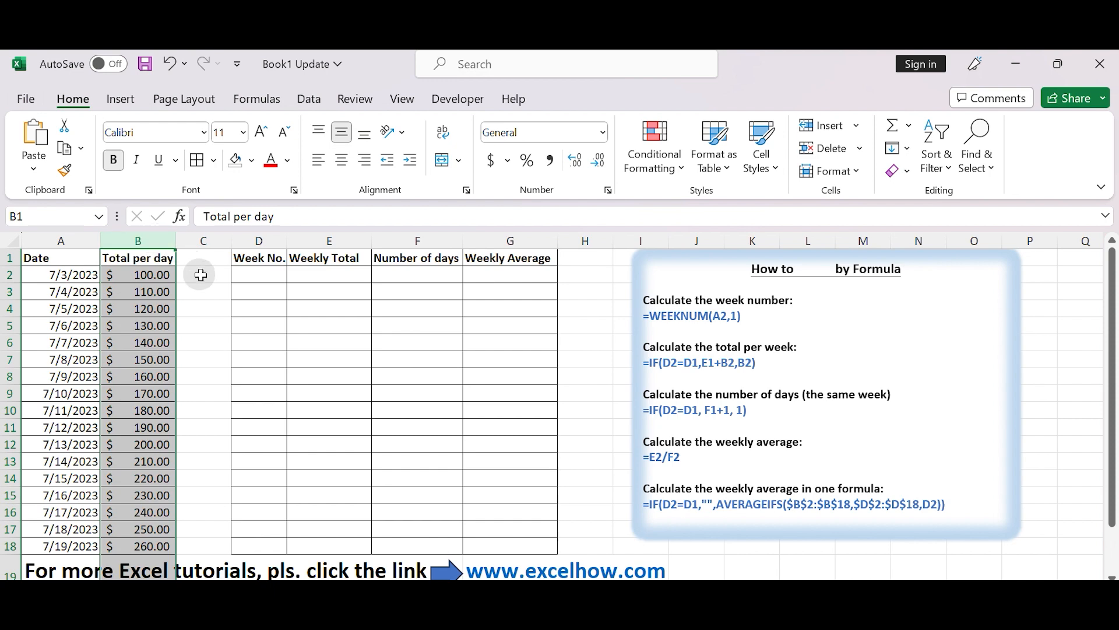
pyautogui.moveTo(61, 274); pyautogui.dragTo(75, 427)
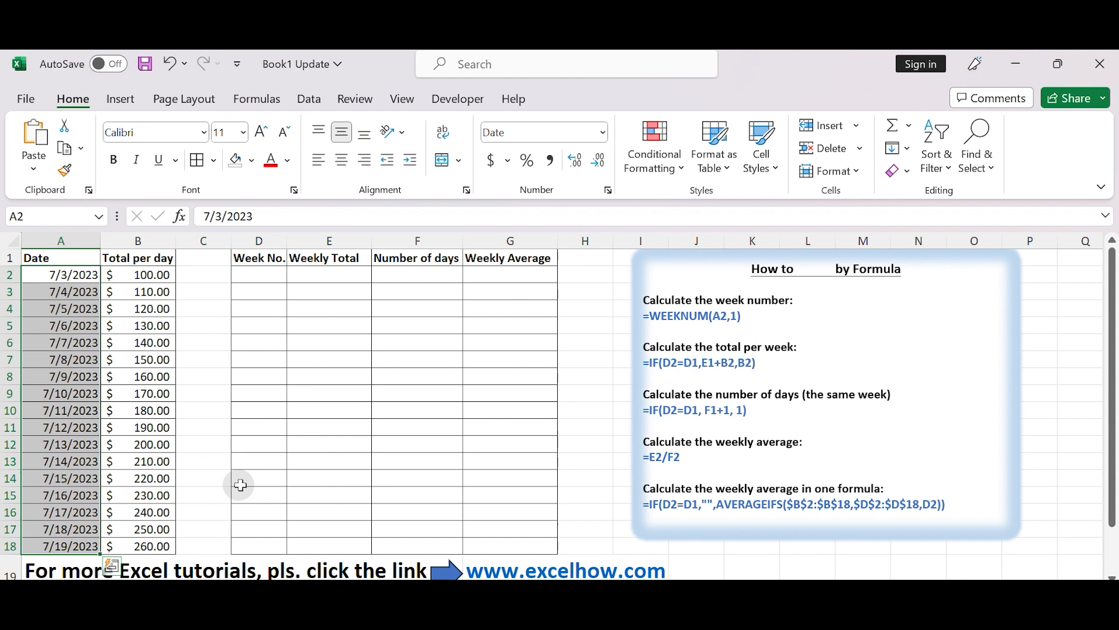
# - Enter =WEEKNUM(A2,1) in D2 and fill it down to D18
pyautogui.click(258, 274)
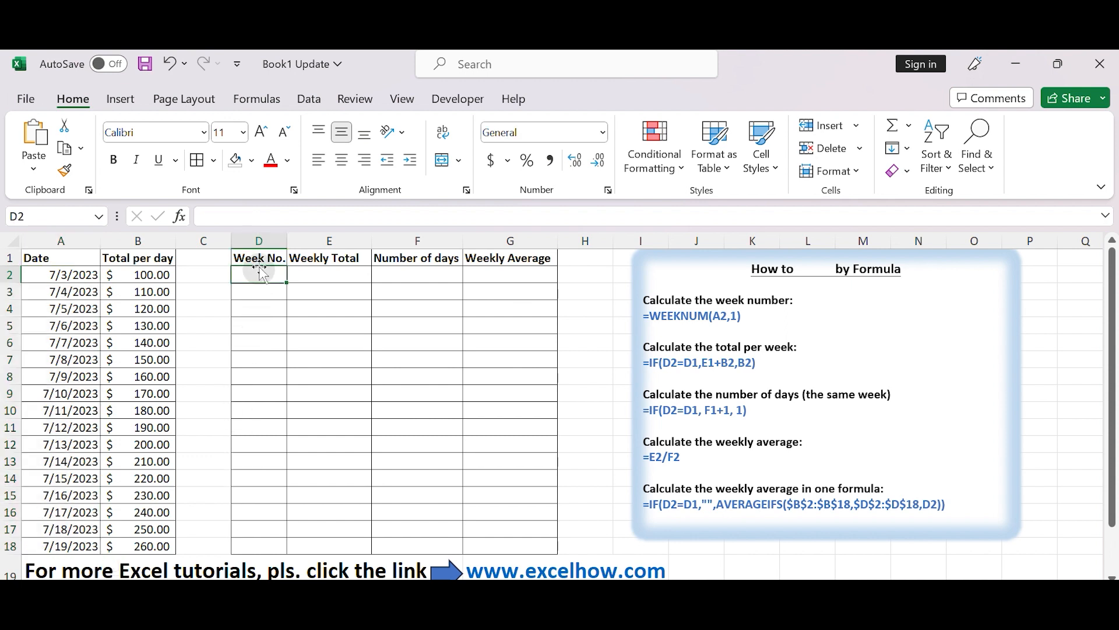
pyautogui.click(259, 241)
pyautogui.write('=WEEKNUM(A2,1)')
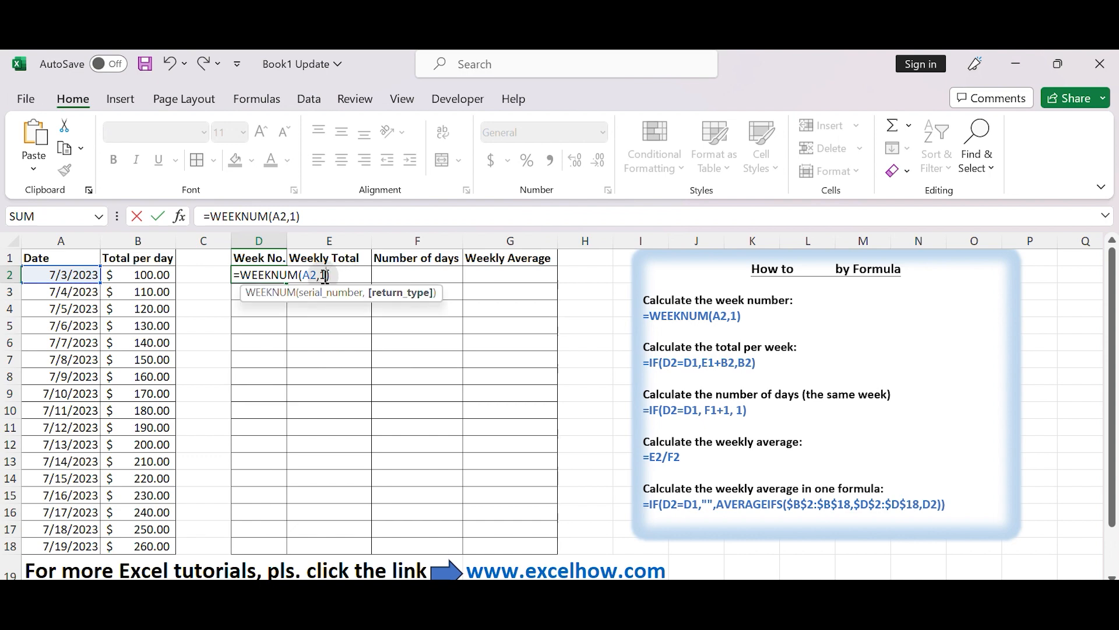
pyautogui.moveTo(416, 271)
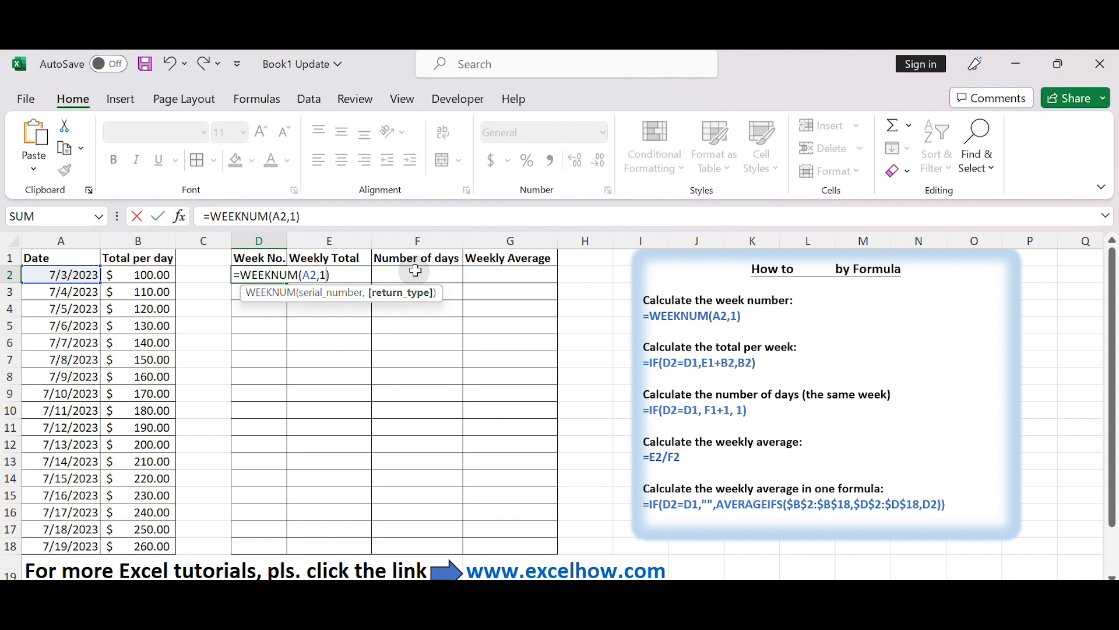
pyautogui.write('2')
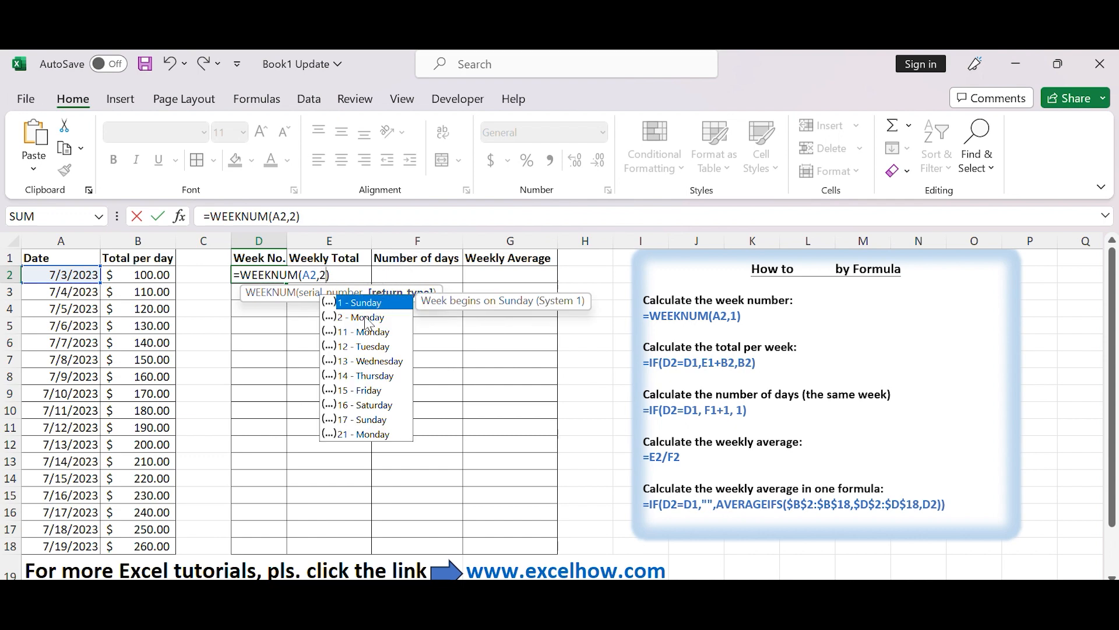
pyautogui.press('Backspace')
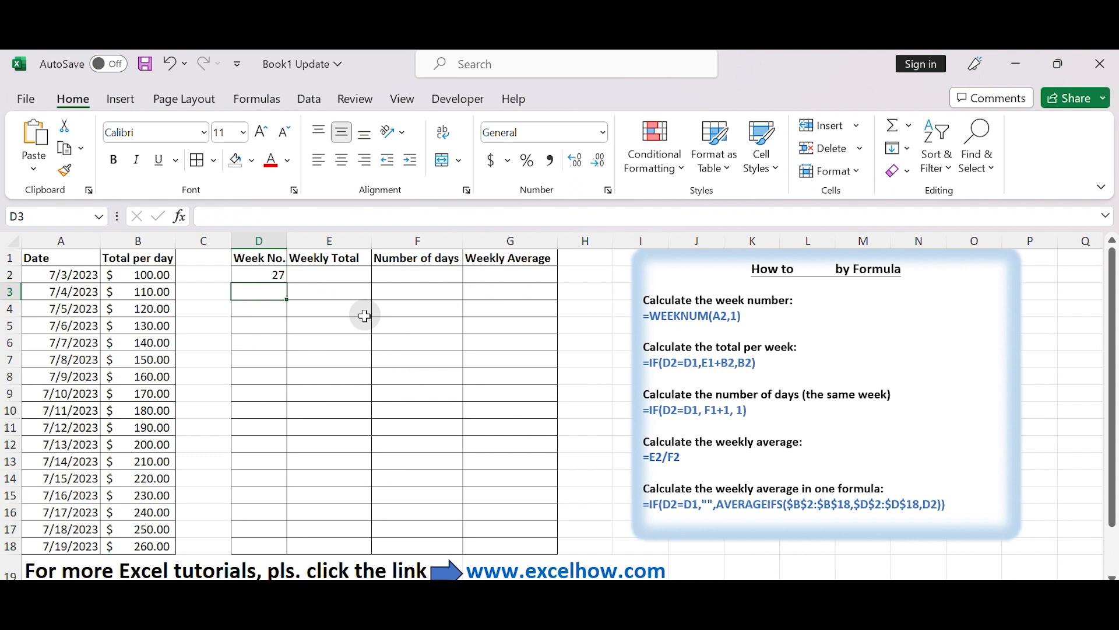
pyautogui.click(259, 274)
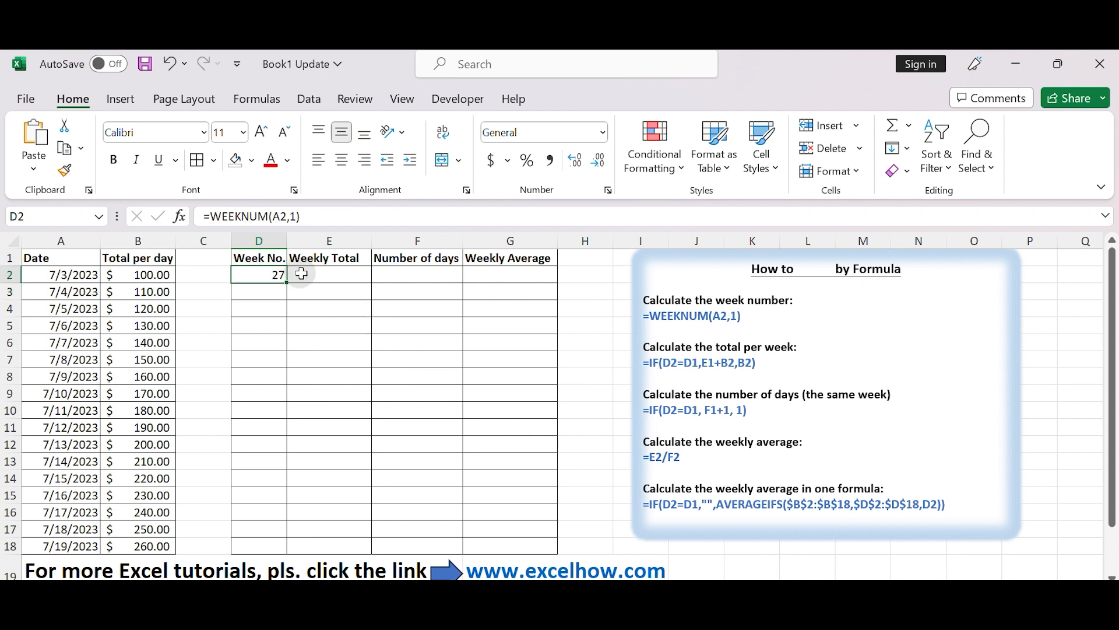
pyautogui.moveTo(300, 275); pyautogui.dragTo(270, 559)
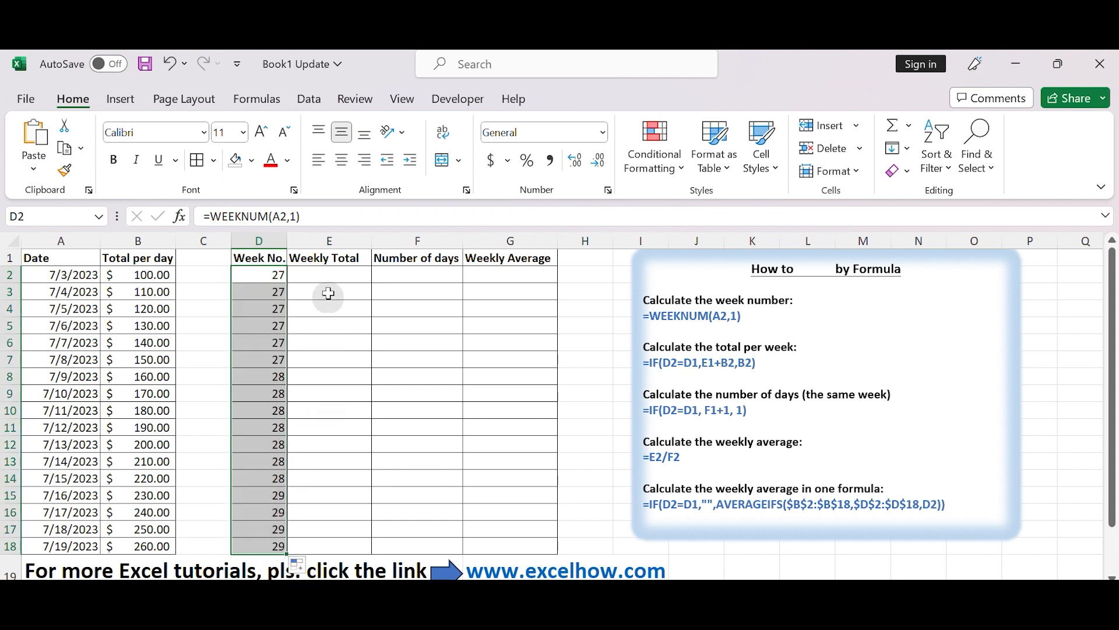
# - Enter =IF(D2=D1,E1+B2,B2) in E2 and fill it down to E18
pyautogui.click(328, 241)
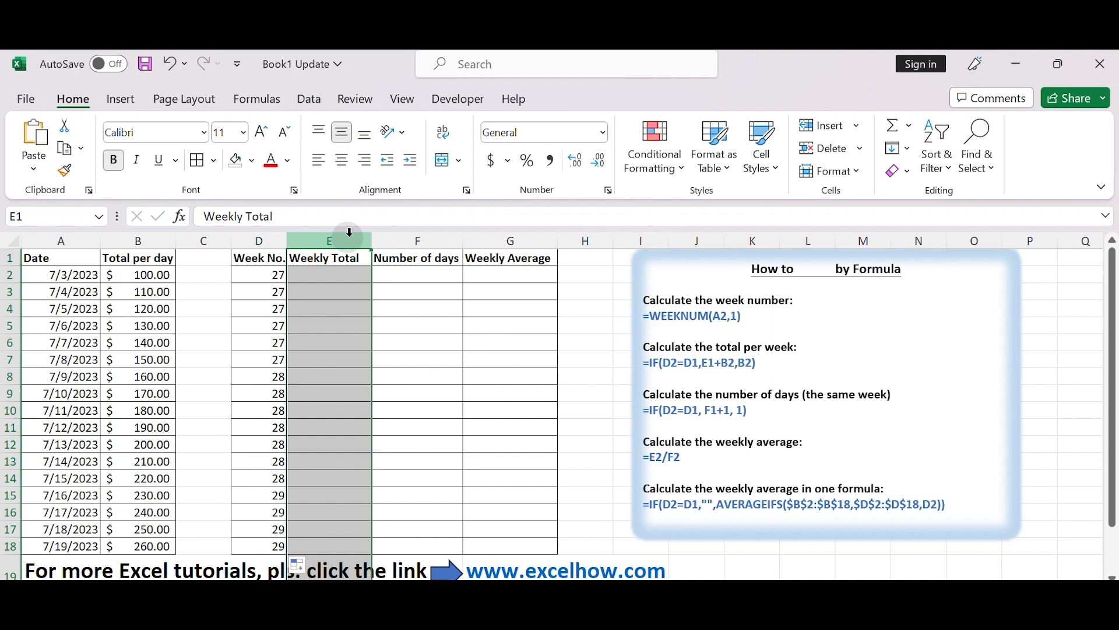
pyautogui.click(328, 274)
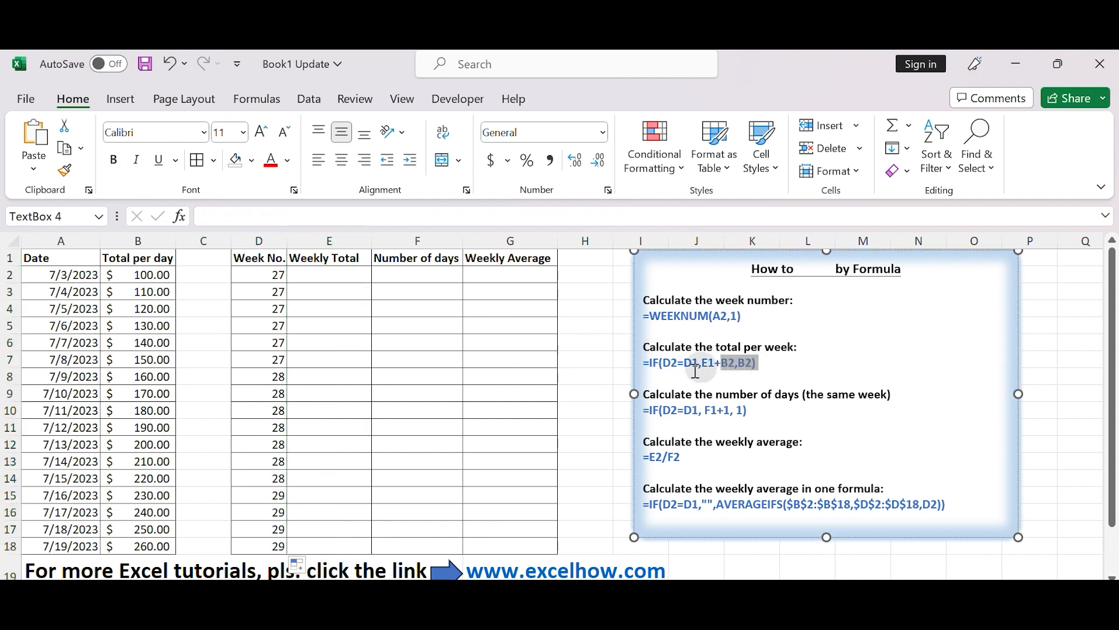
pyautogui.tripleClick(700, 362)
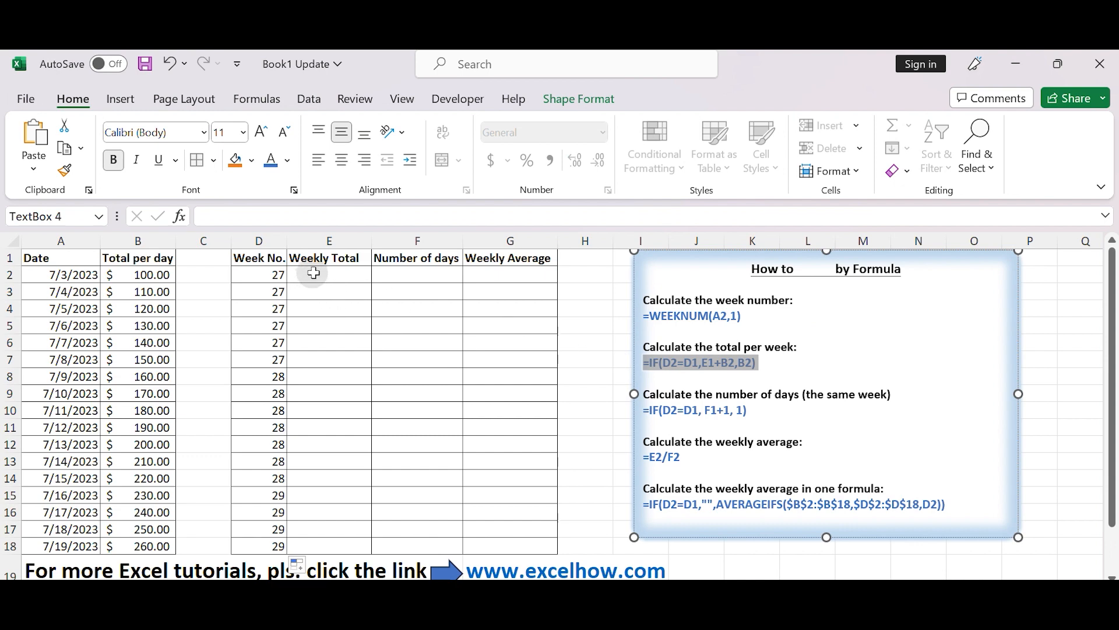
pyautogui.write('=IF(D2=D1,E1+B2,B2)')
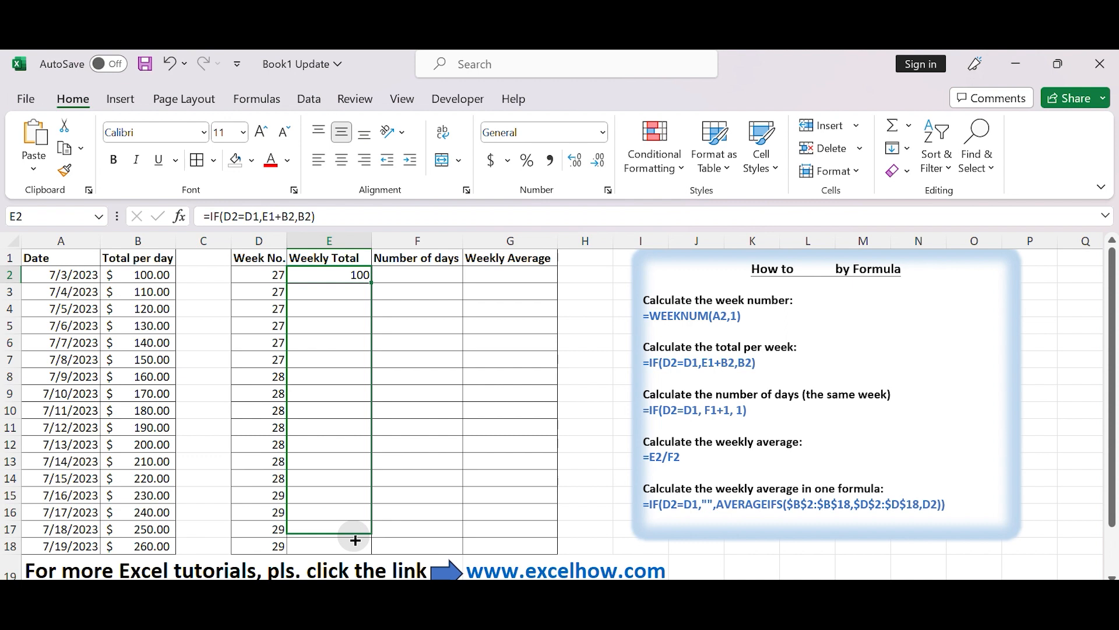
pyautogui.moveTo(355, 274); pyautogui.dragTo(355, 547)
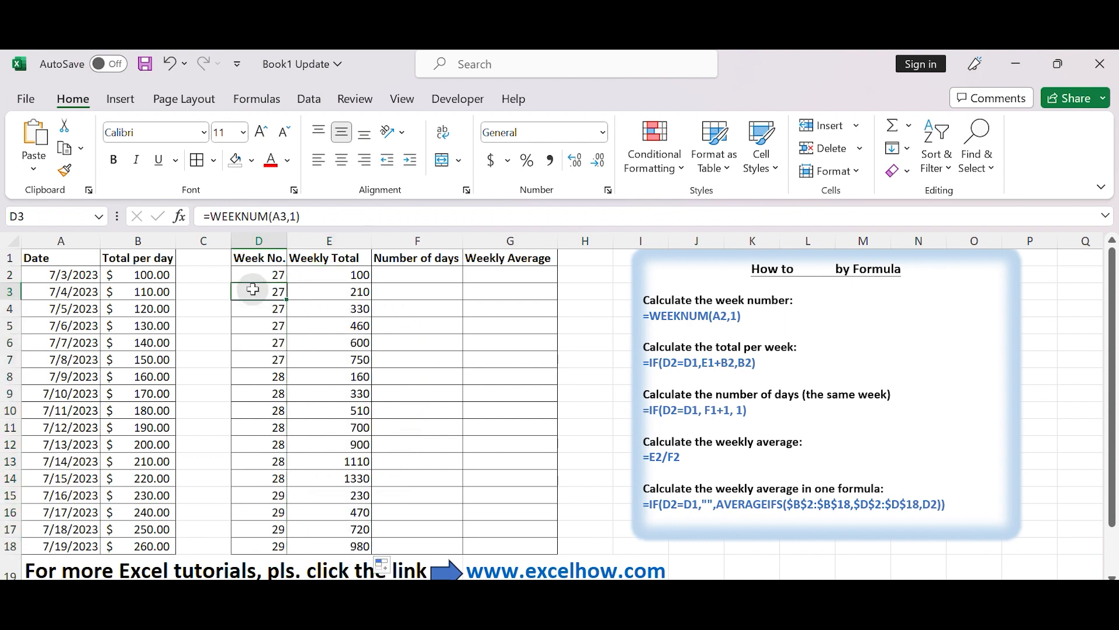
# - Inspect the running-total formulas in the first Weekly Total cells
pyautogui.click(258, 274)
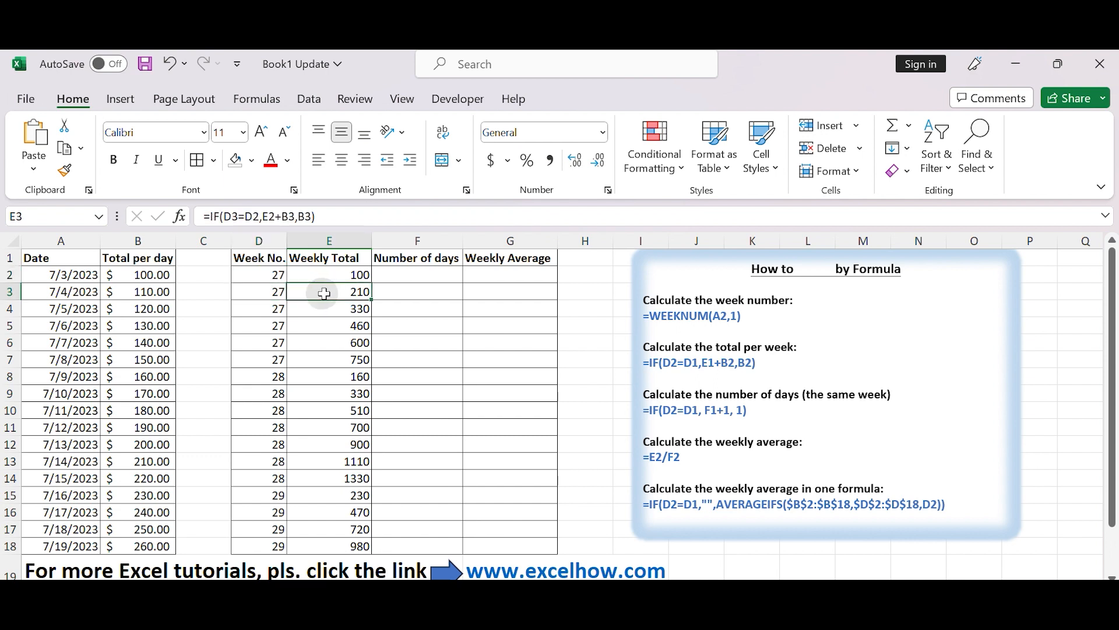
pyautogui.doubleClick(328, 292)
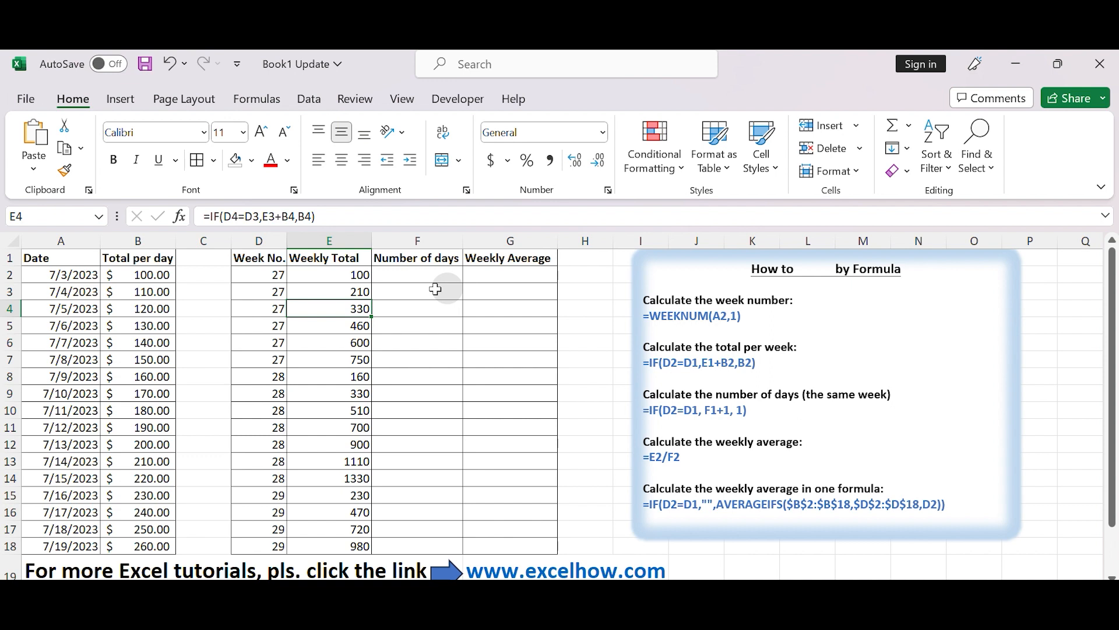
pyautogui.click(329, 291)
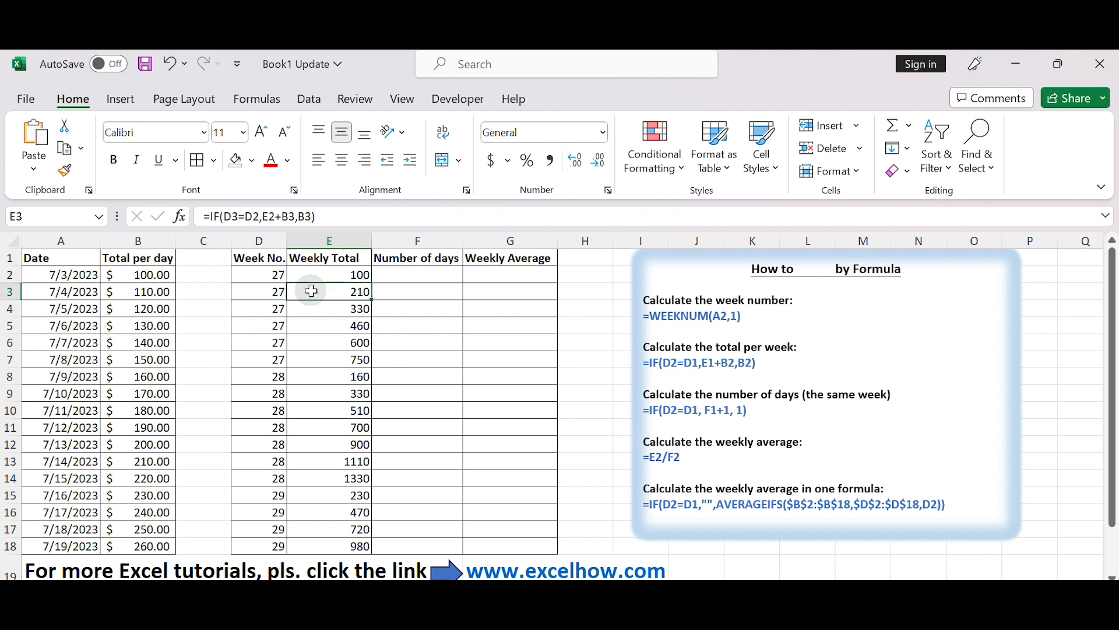
pyautogui.moveTo(310, 295)
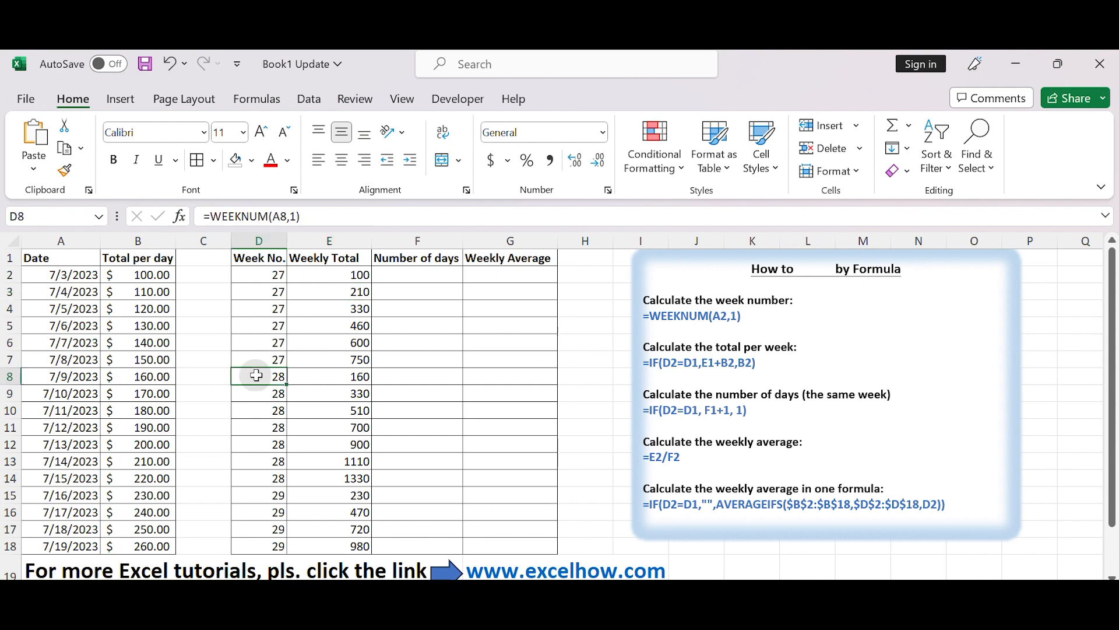
# - Enter =IF(D8=D7,E7+B8,B8) in E8 and confirm the week-28 reset at 160
pyautogui.click(258, 359)
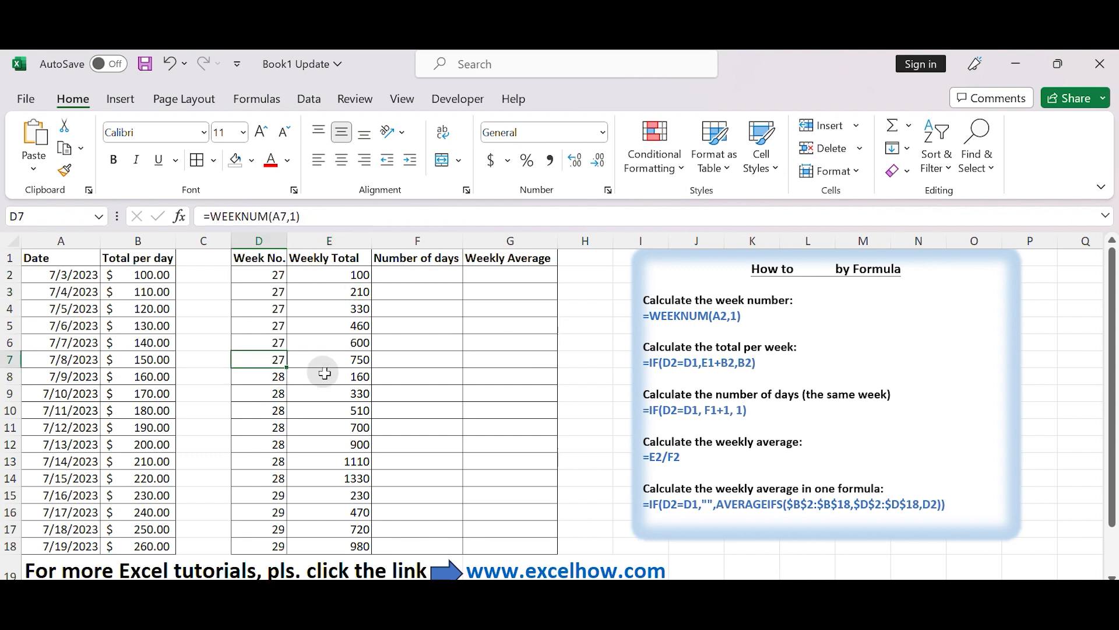
pyautogui.write('=IF(D8=D7,E7+B8,B8)')
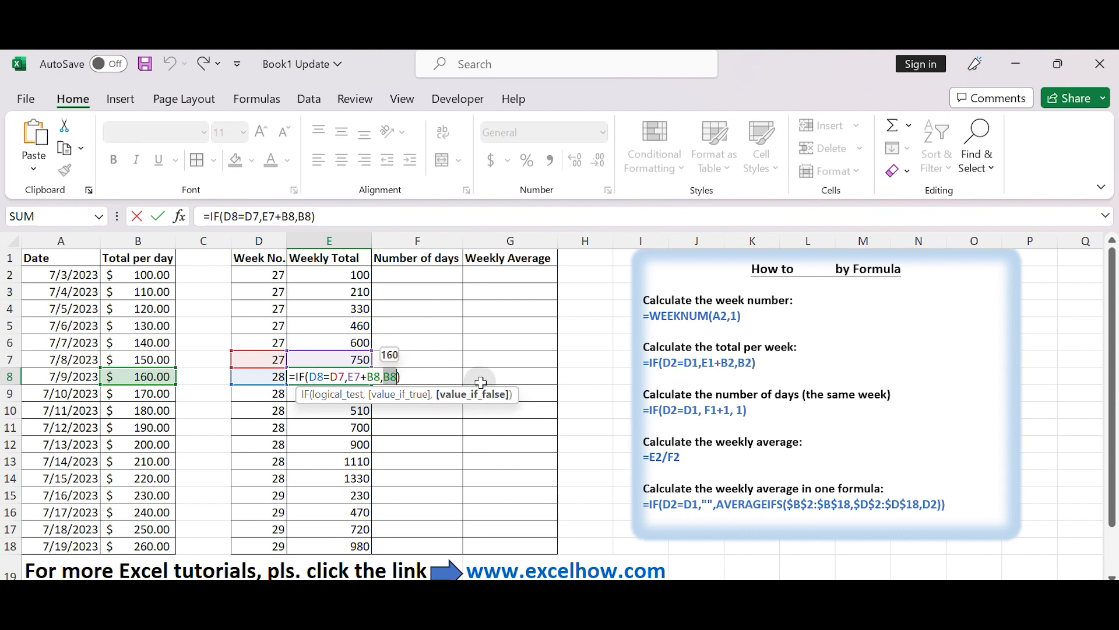
pyautogui.press('Enter')
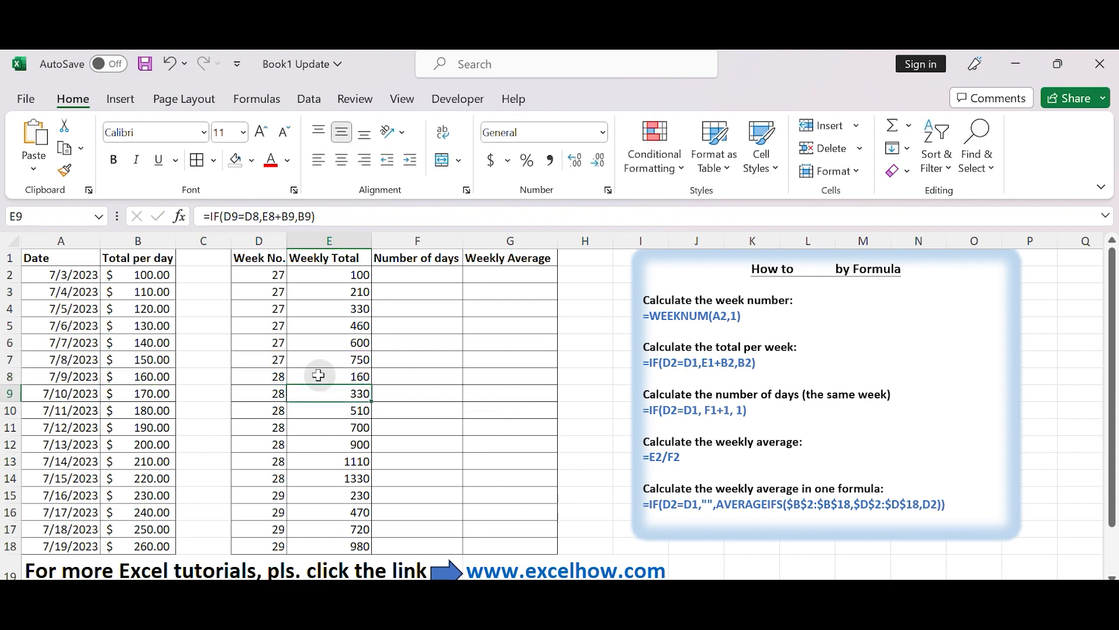
pyautogui.click(329, 376)
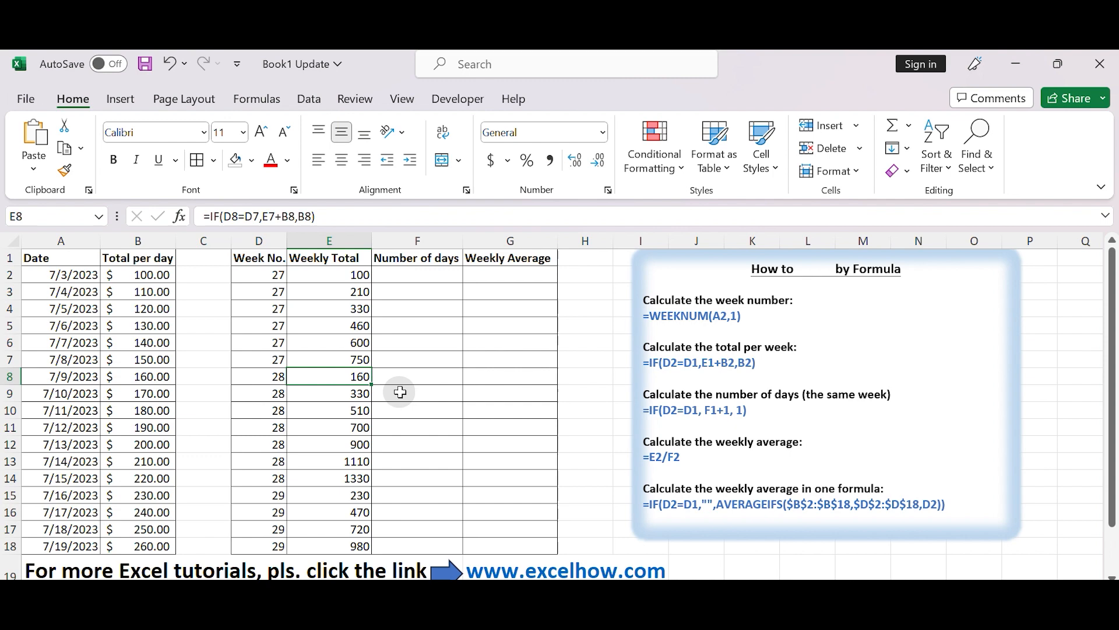
pyautogui.click(417, 240)
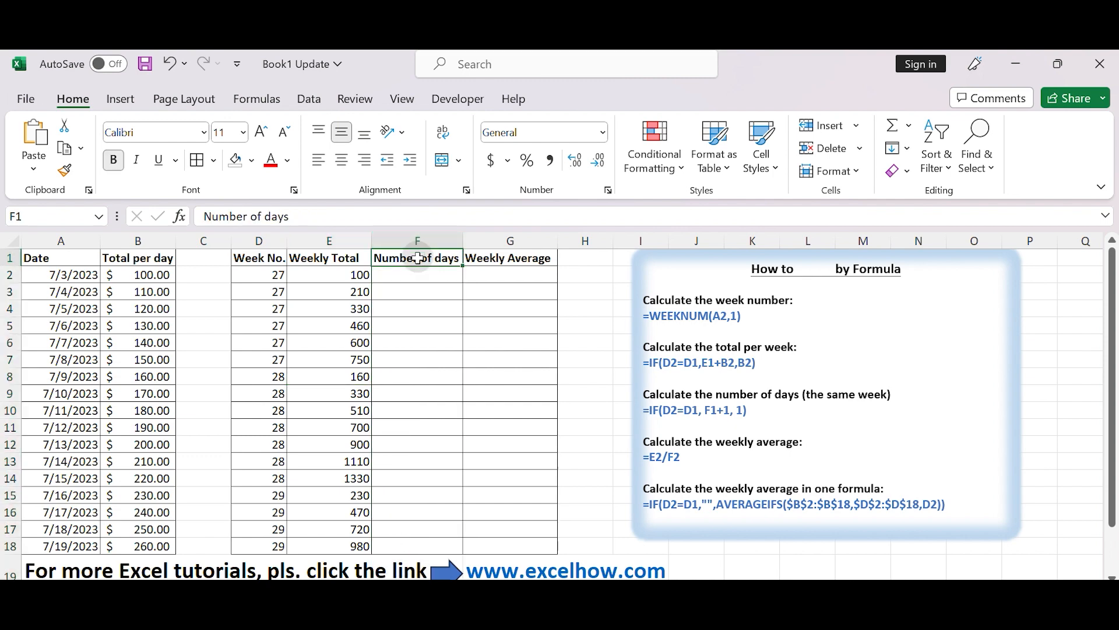
pyautogui.moveTo(450, 311)
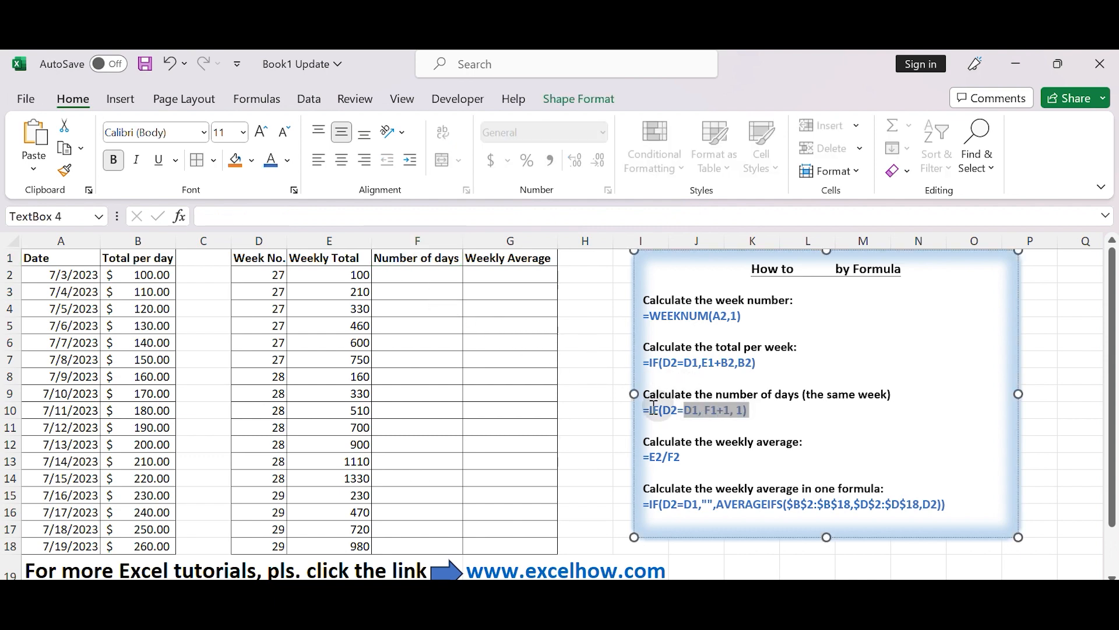
# - Enter =IF(D2=D1, F1+1, 1) in F2, fill to F18, and check row 8's restart
pyautogui.click(417, 274)
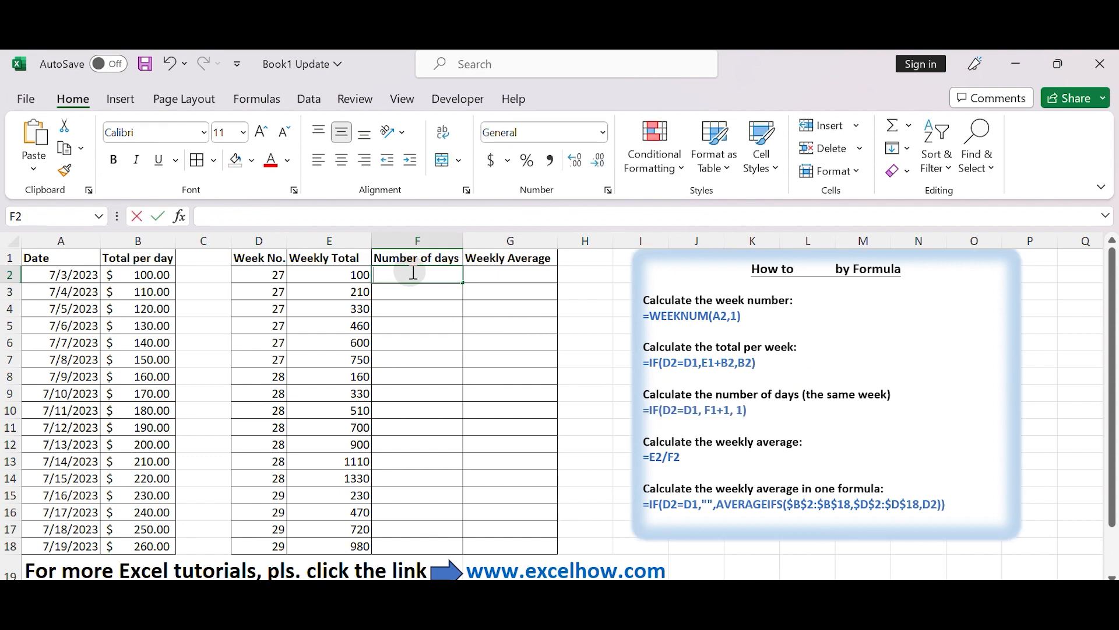
pyautogui.write('=IF(D2=D1, F1+1, 1)')
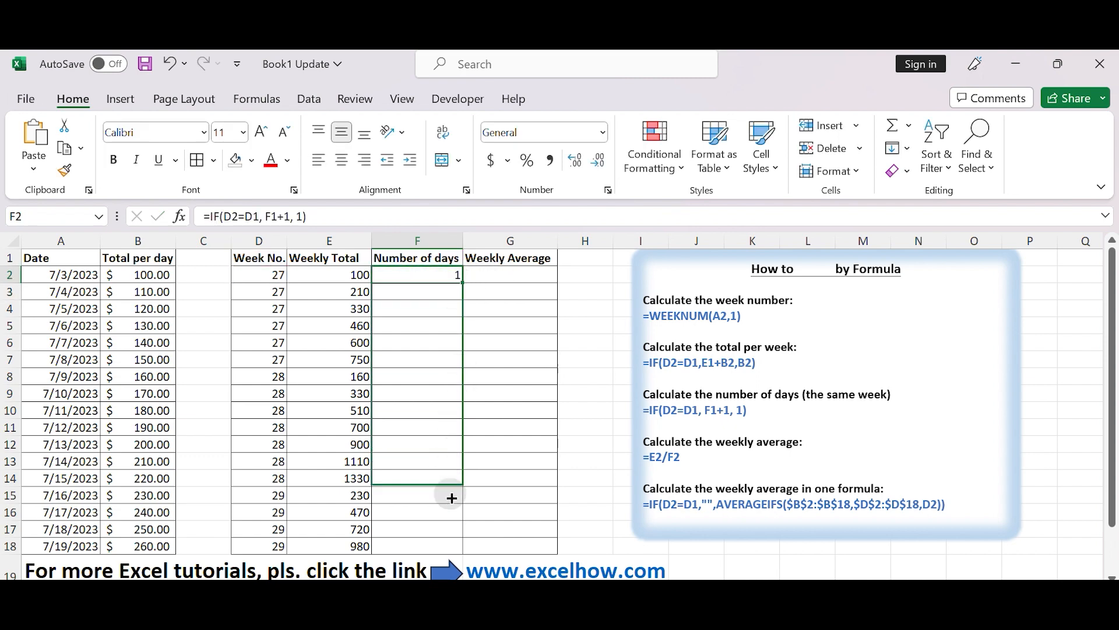
pyautogui.moveTo(451, 275); pyautogui.dragTo(451, 546)
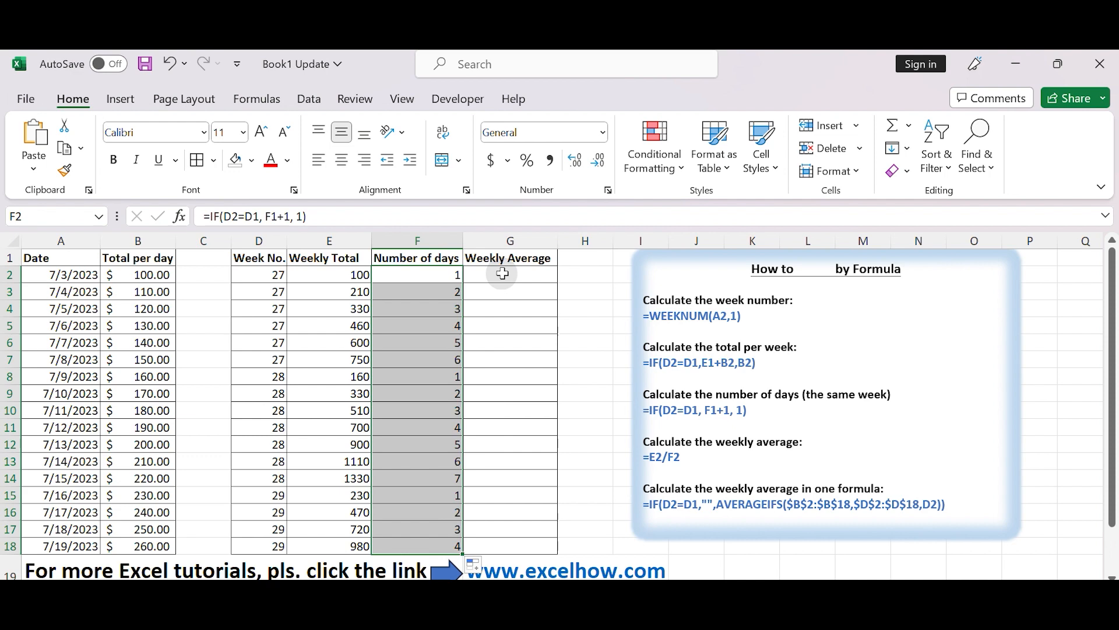
pyautogui.doubleClick(417, 274)
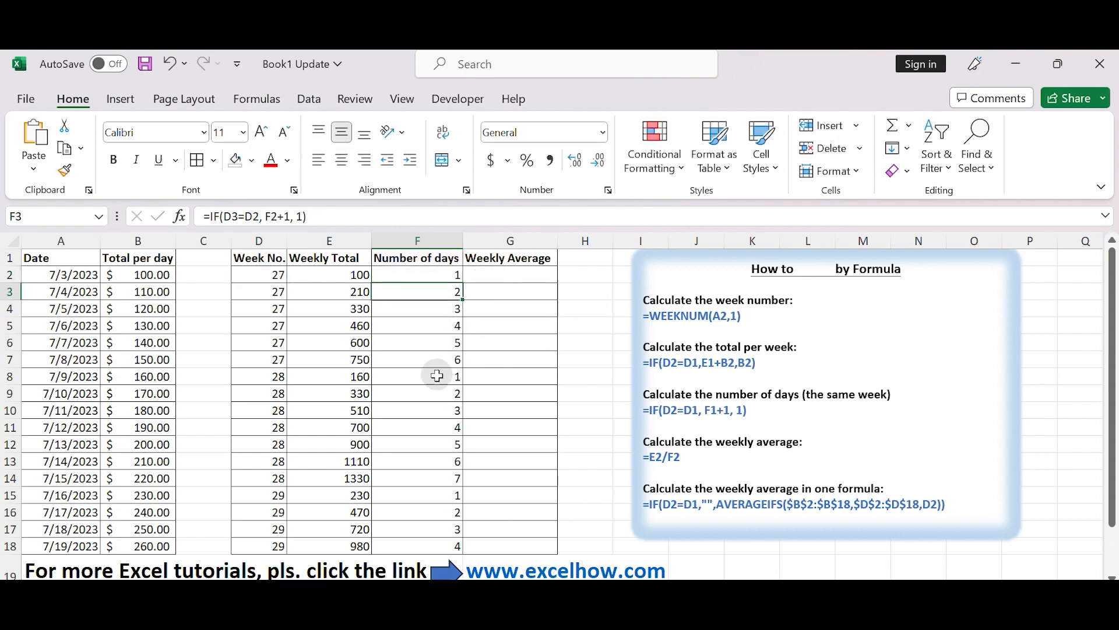
pyautogui.click(416, 376)
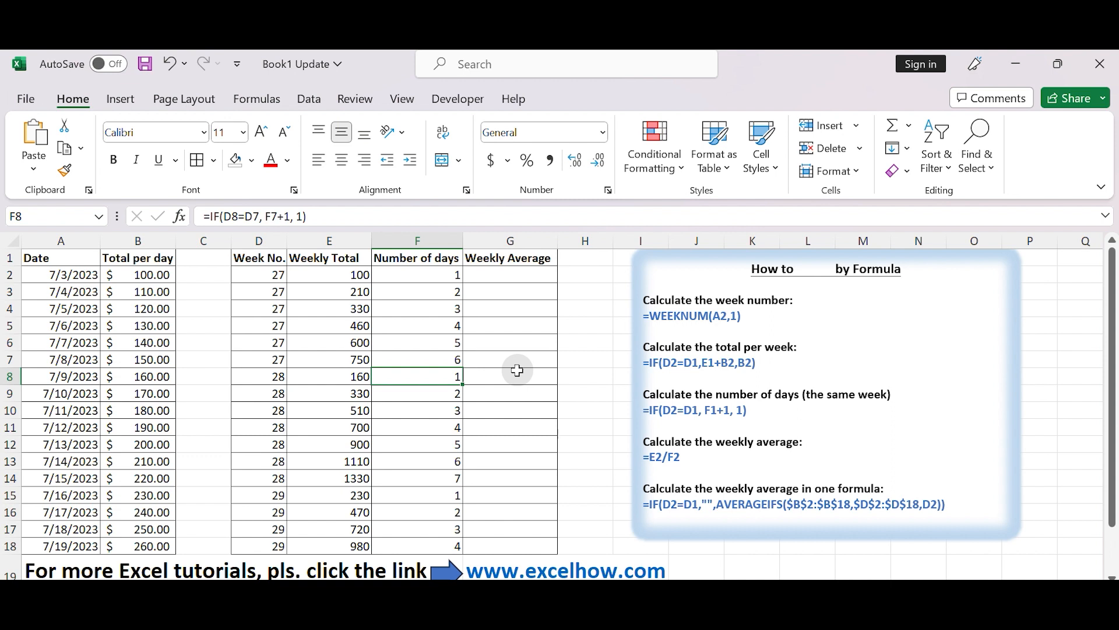
pyautogui.moveTo(526, 299)
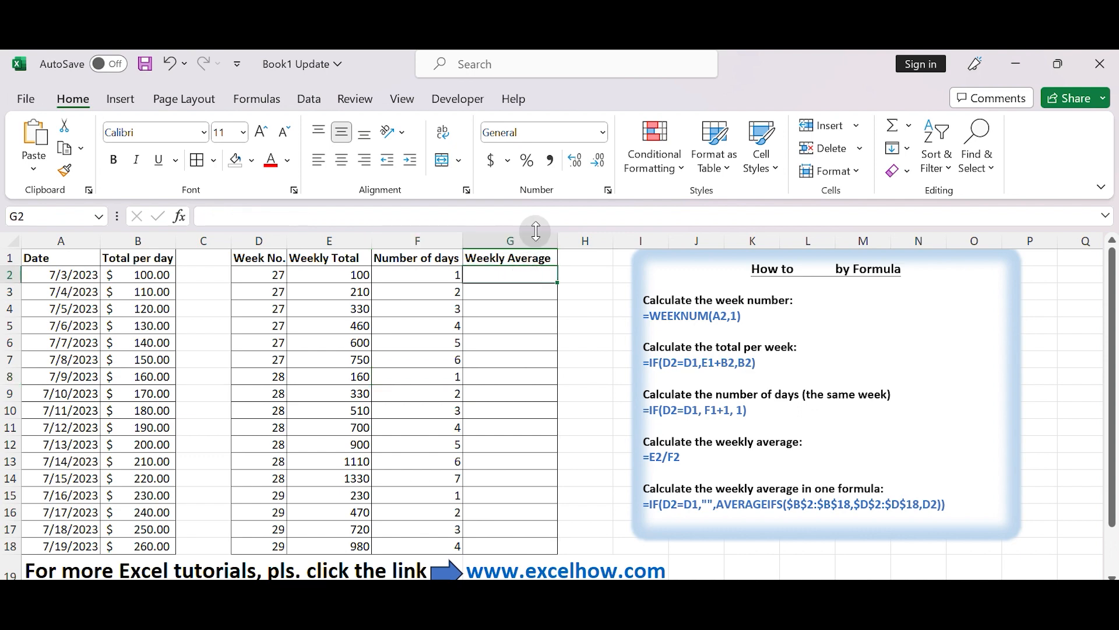
# - Enter =E2/F2 in G2 and fill it down to G18
pyautogui.click(509, 241)
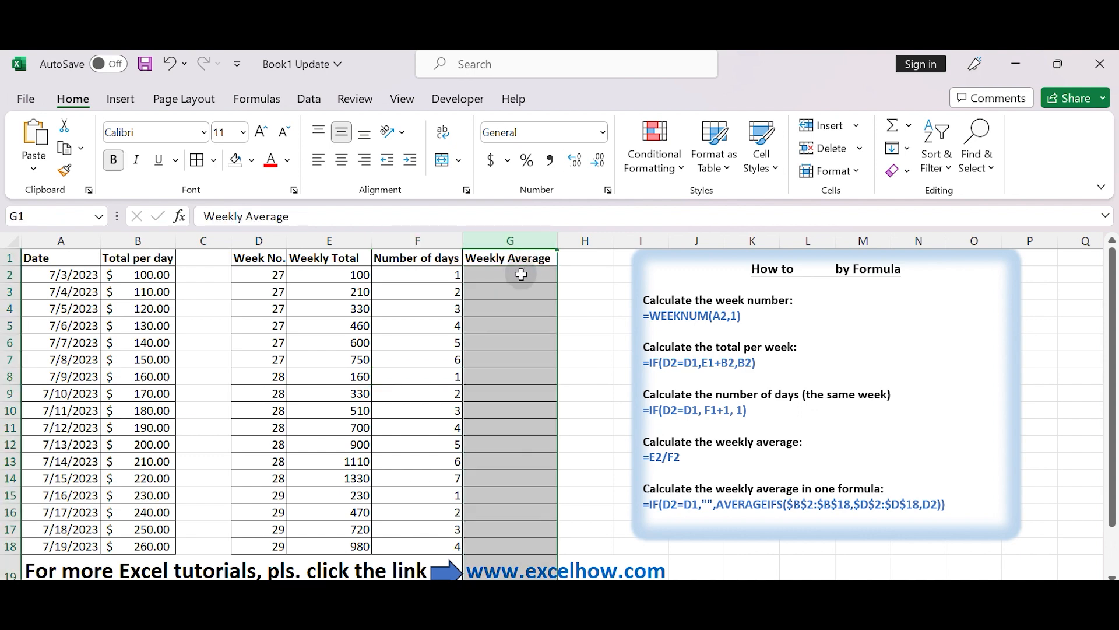
pyautogui.click(509, 274)
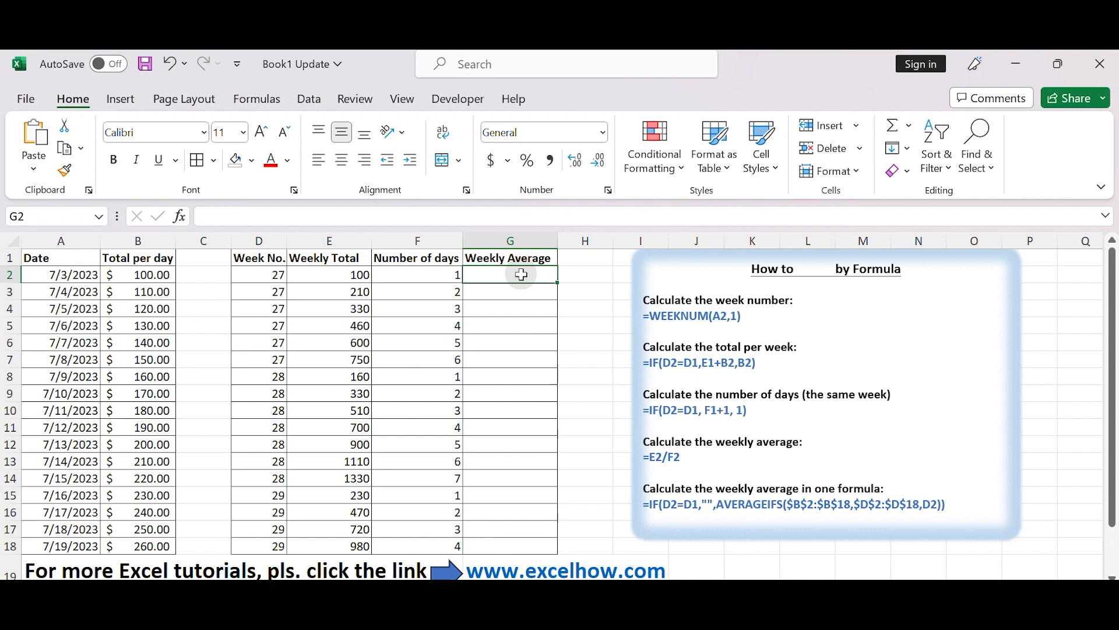
pyautogui.write('=')
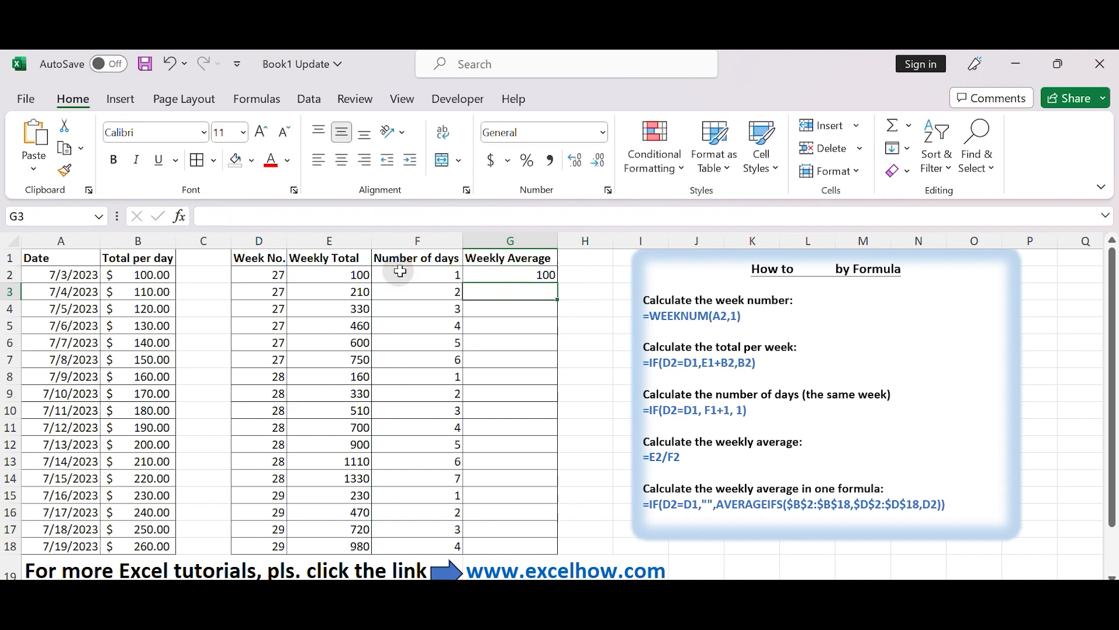
pyautogui.click(510, 274)
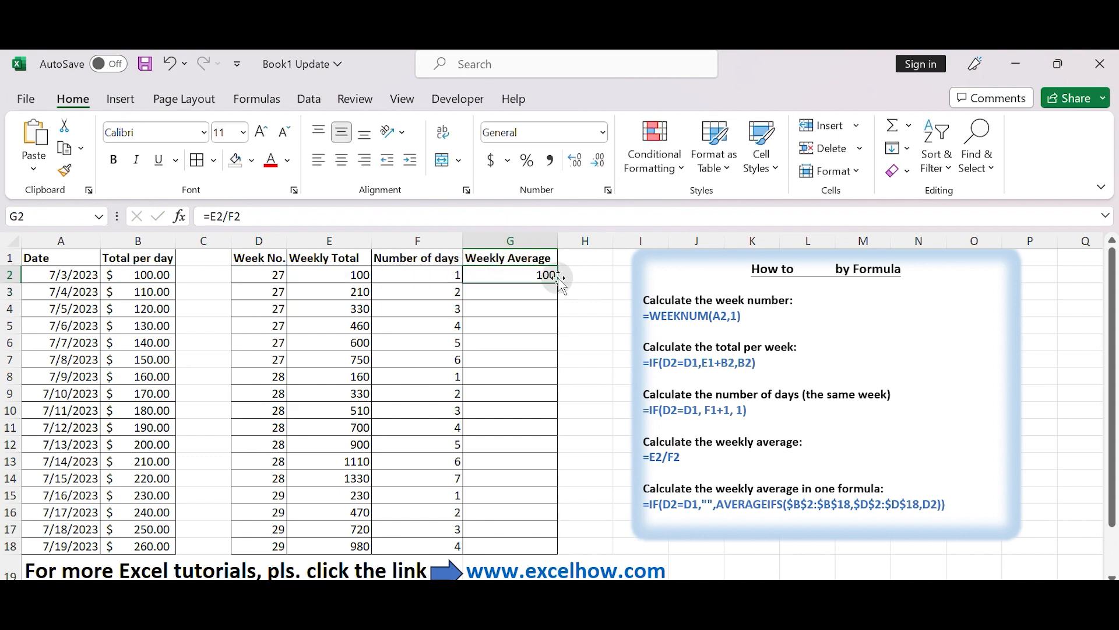
pyautogui.moveTo(559, 278); pyautogui.dragTo(558, 546)
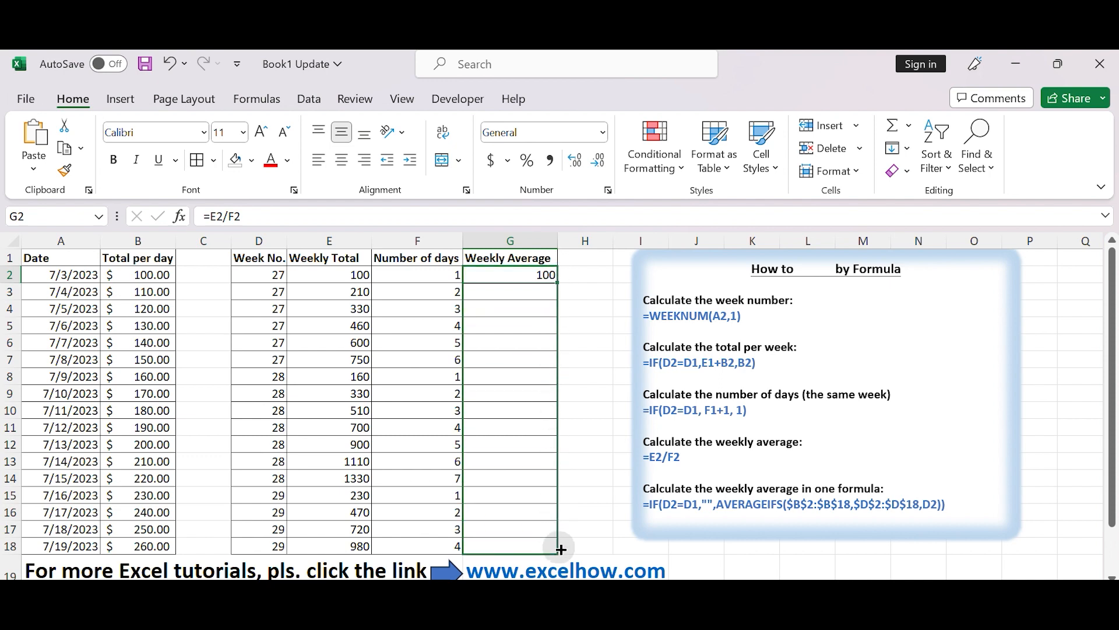
pyautogui.moveTo(560, 274); pyautogui.dragTo(559, 546)
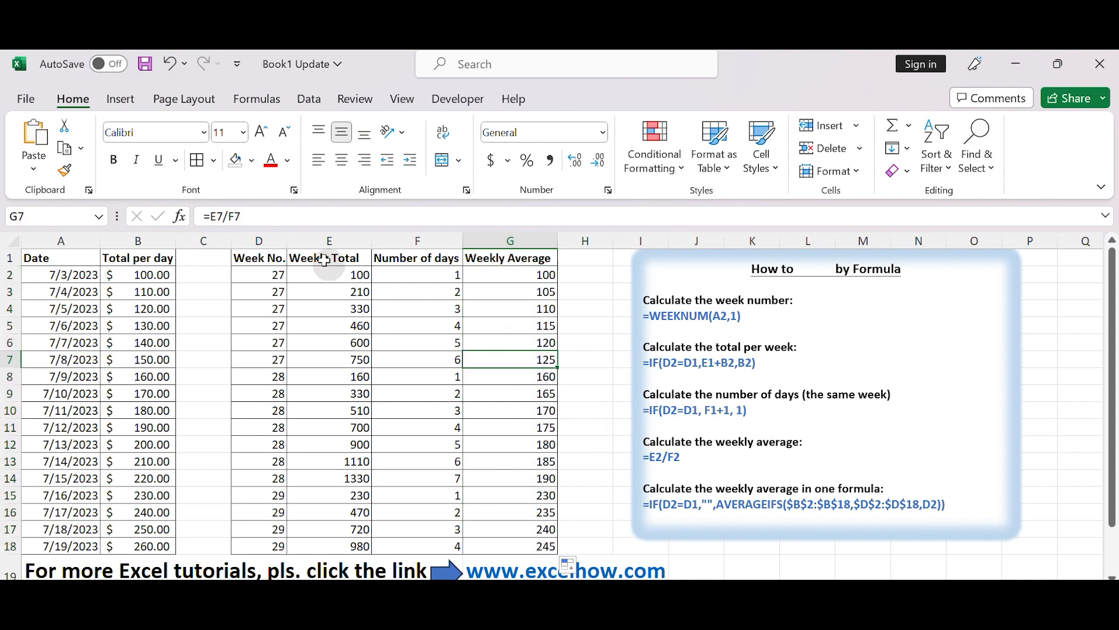
# - Apply green fill to the week-end averages in G7, G14 and G18
pyautogui.click(254, 159)
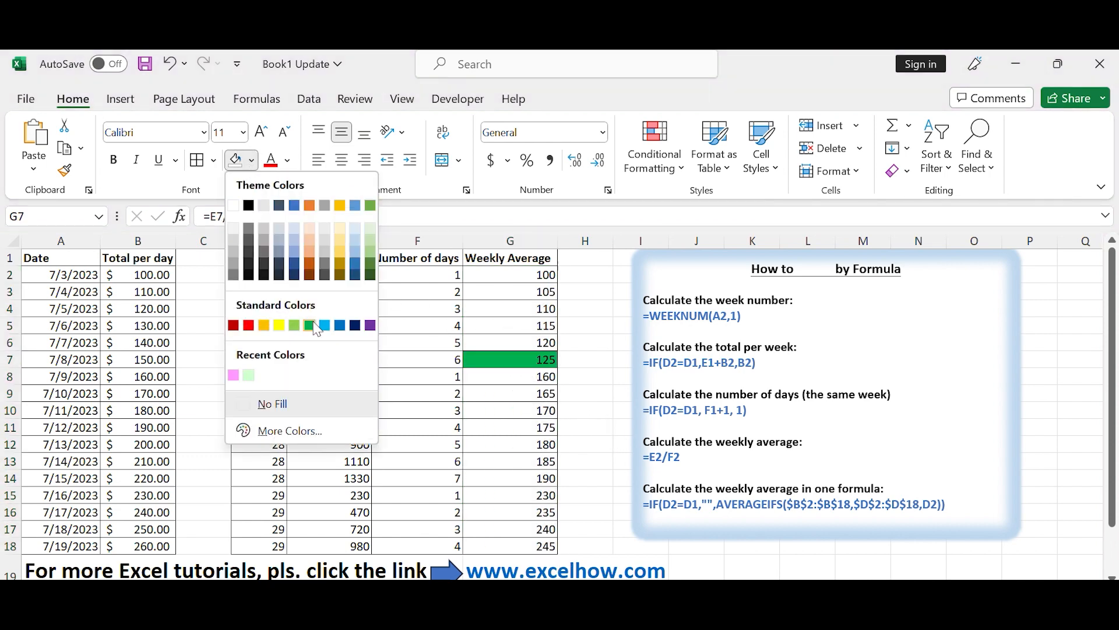
pyautogui.click(309, 325)
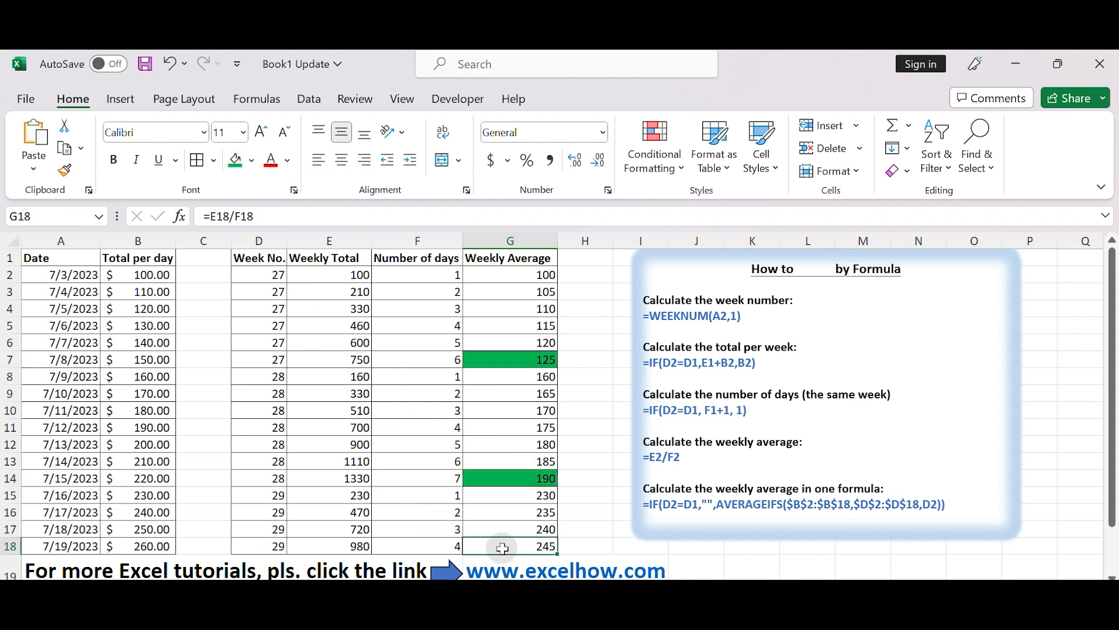
pyautogui.click(235, 159)
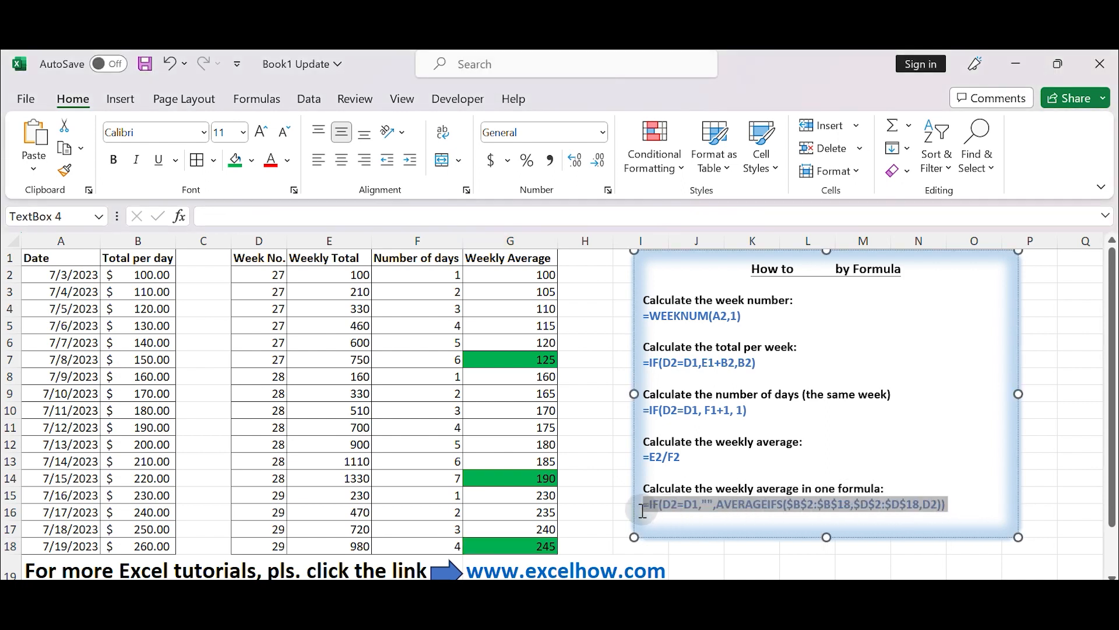
# - Fill the AVERAGEIFS formula through H2:H18 and check the result in H15
pyautogui.click(585, 274)
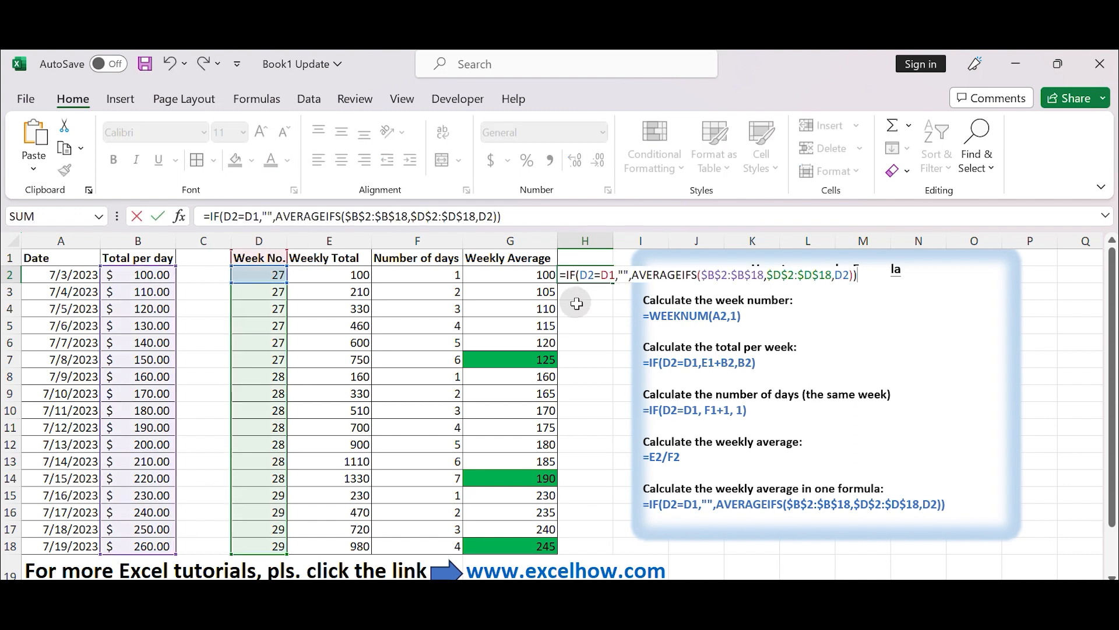
pyautogui.moveTo(576, 360)
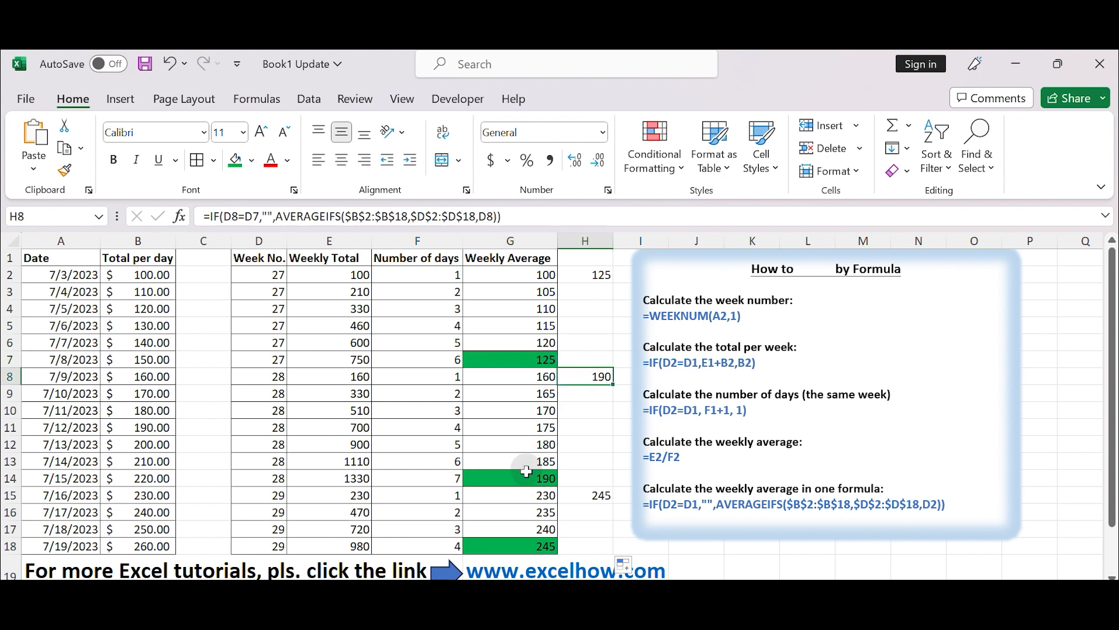
pyautogui.click(585, 495)
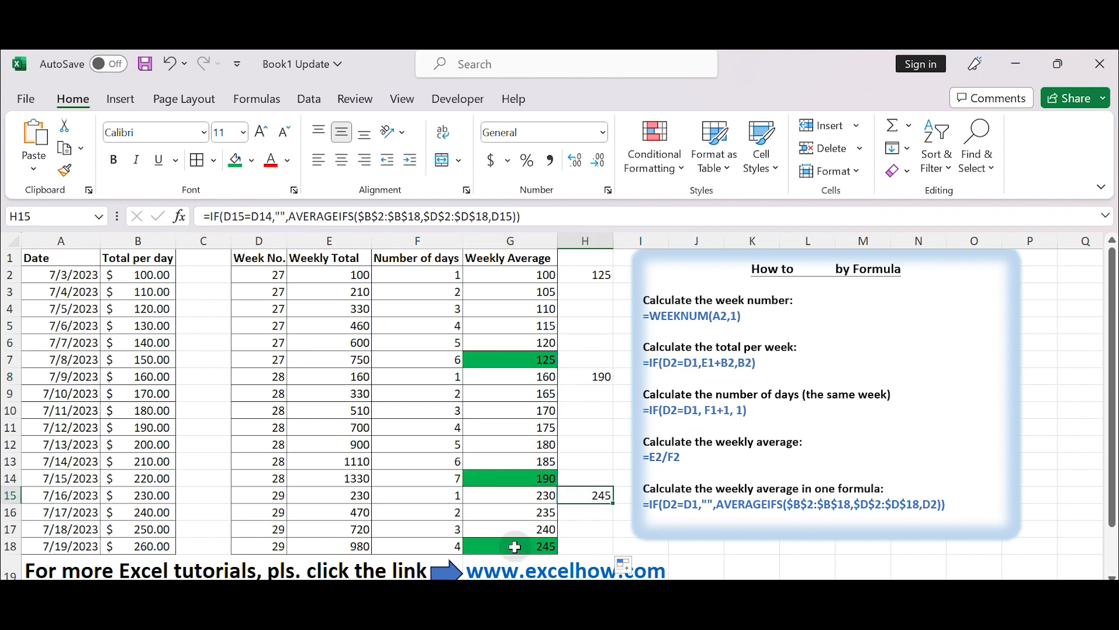
pyautogui.click(510, 546)
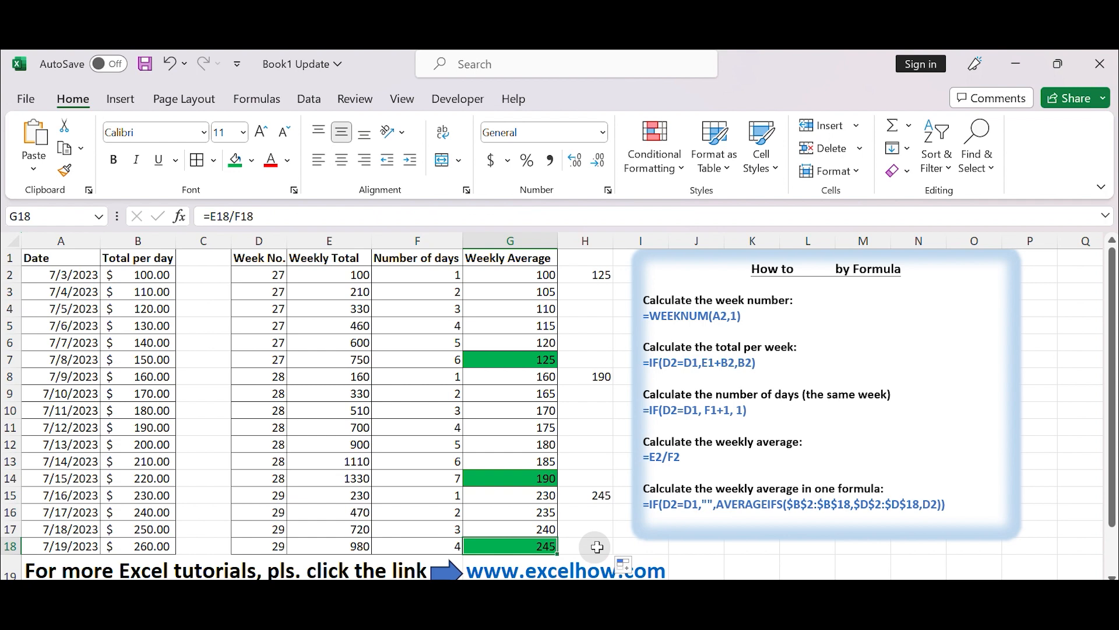